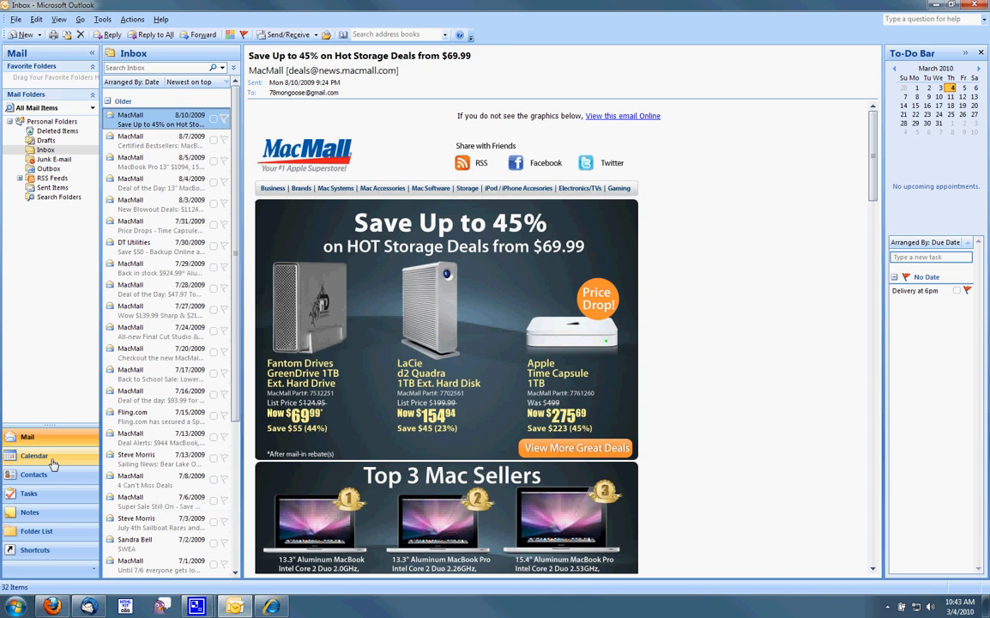
{"action": "mouse_move", "coordinate": [62, 486]}
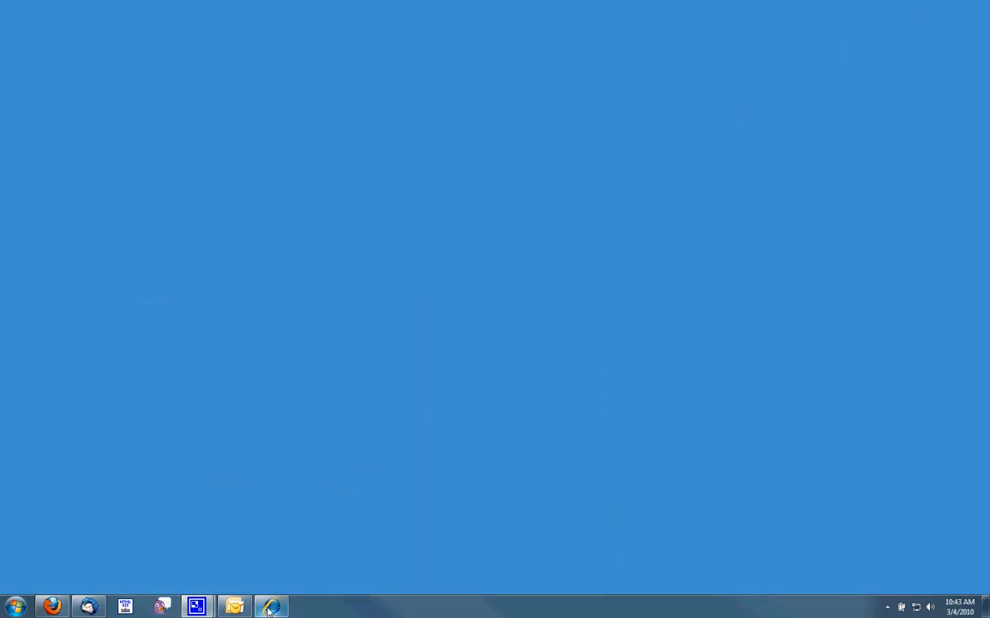
{"action": "left_click", "coordinate": [271, 607]}
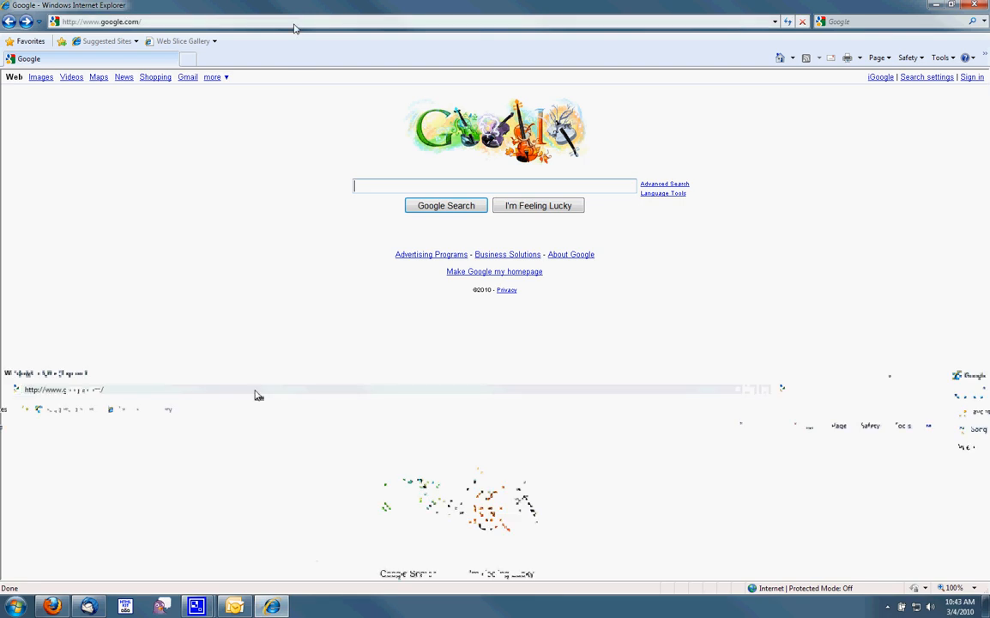
{"action": "type", "text": "mo"}
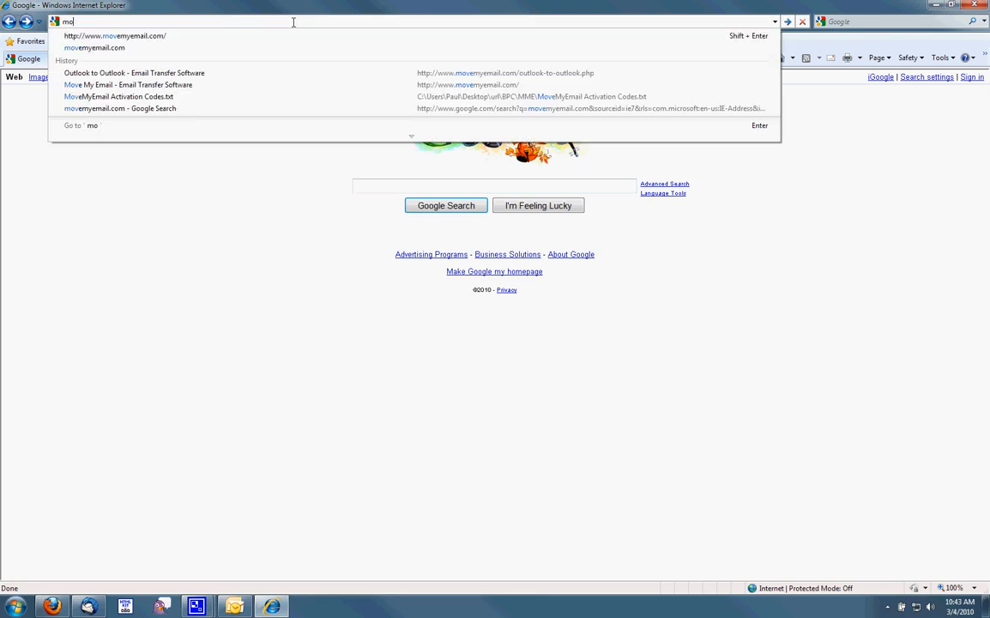
{"action": "type", "text": "www.movemyemail.com/"}
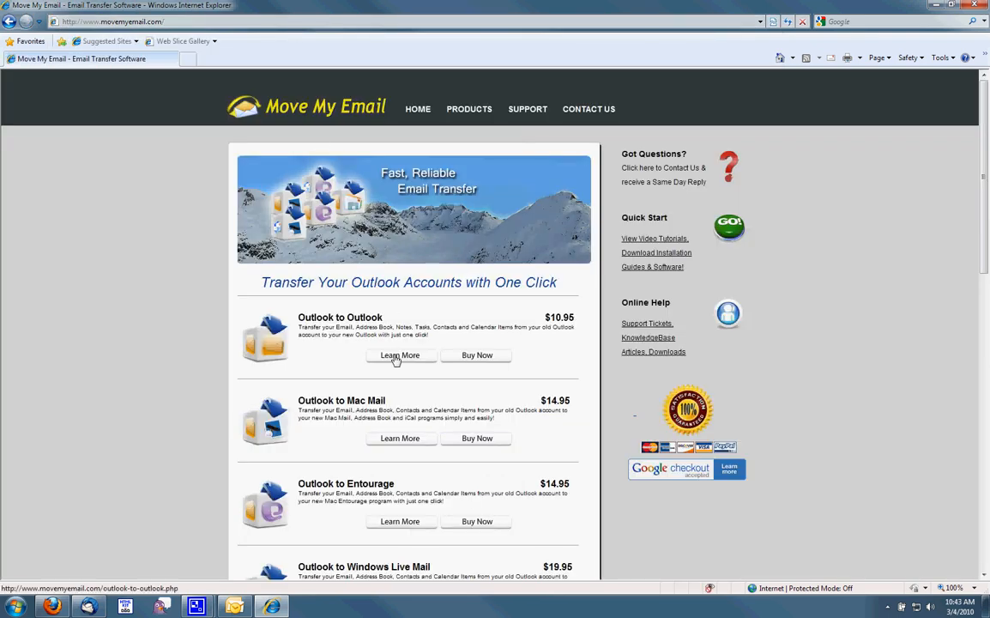
{"action": "left_click", "coordinate": [399, 355]}
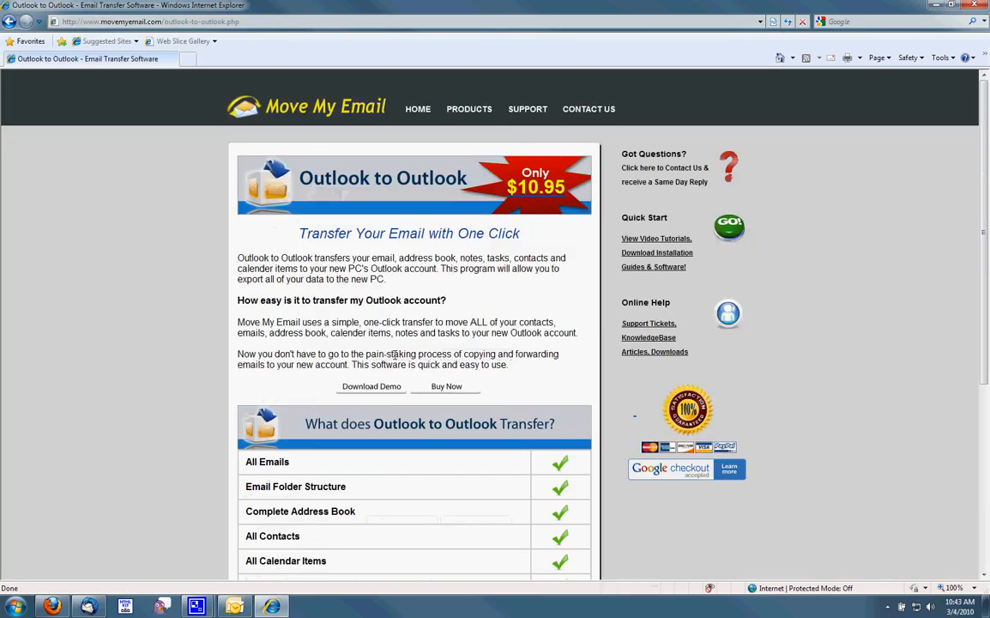
{"action": "mouse_move", "coordinate": [439, 310]}
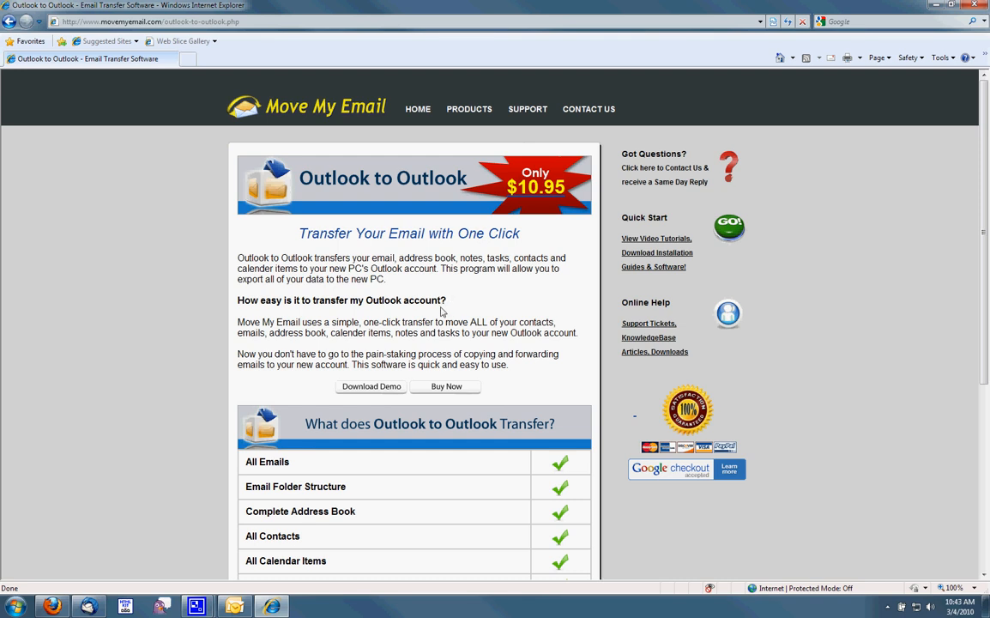
{"action": "mouse_move", "coordinate": [443, 312]}
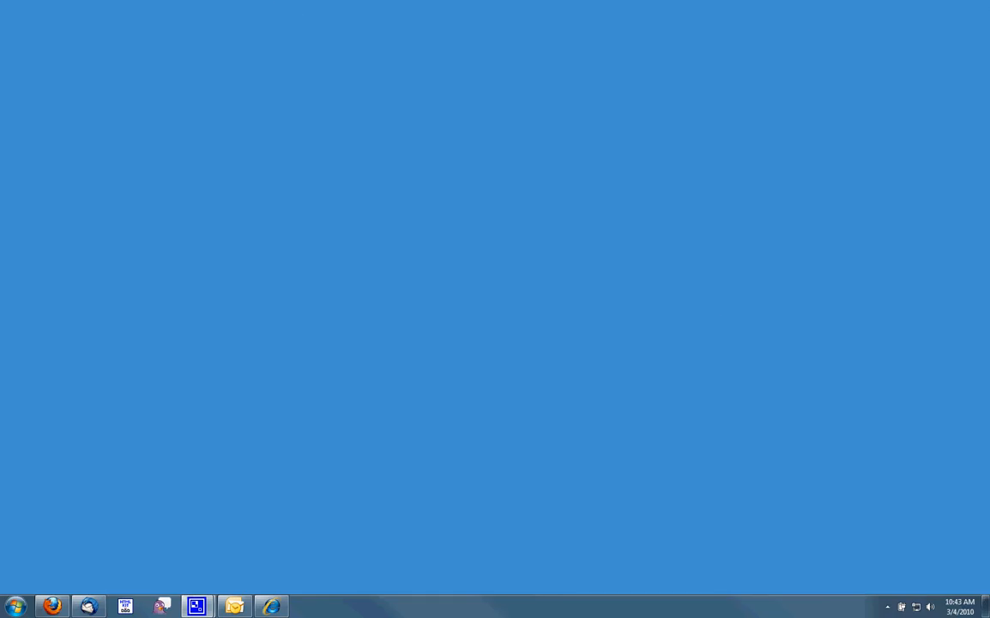
{"action": "mouse_move", "coordinate": [15, 606]}
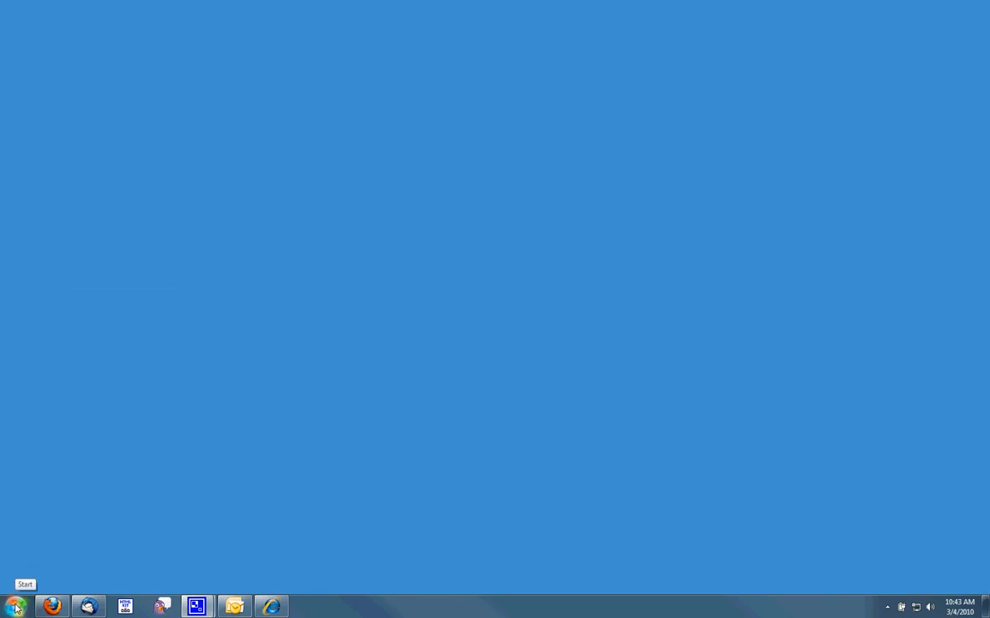
{"action": "mouse_move", "coordinate": [51, 310]}
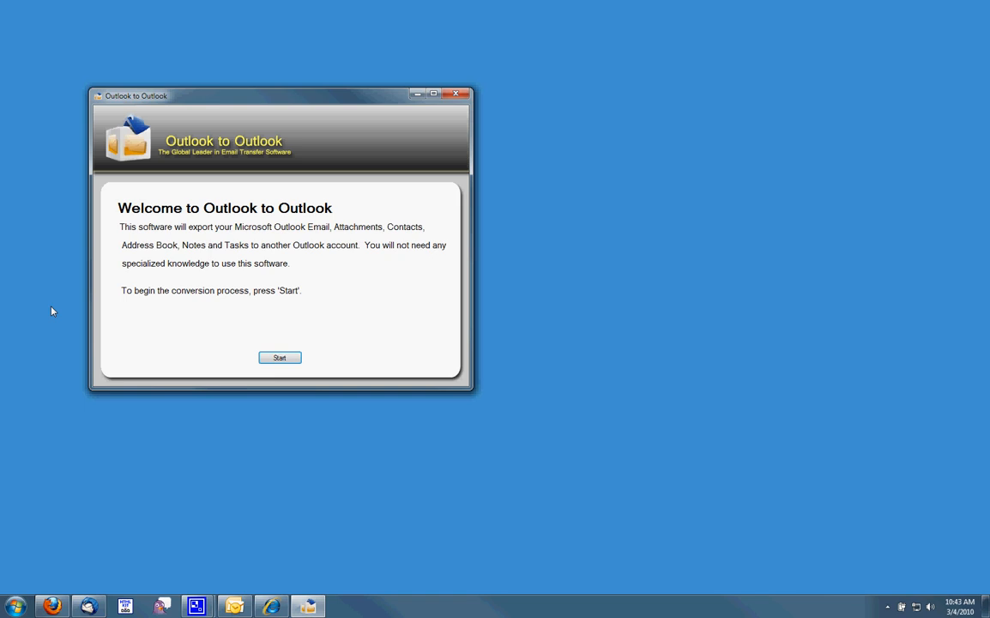
{"action": "mouse_move", "coordinate": [254, 521]}
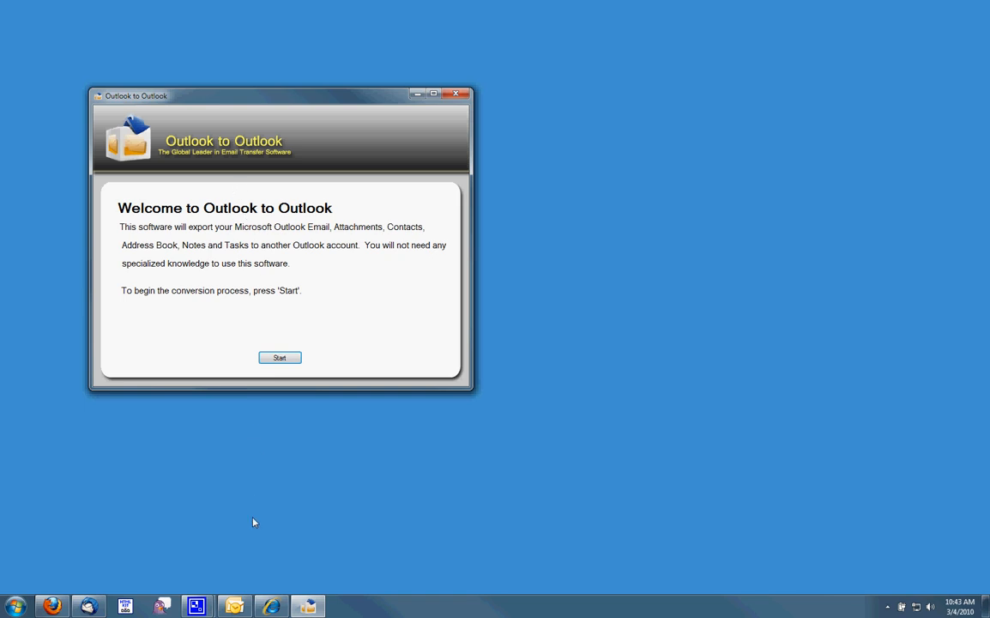
- Launch the Outlook to Outlook transfer tool to its welcome screen
{"action": "right_click", "coordinate": [233, 606]}
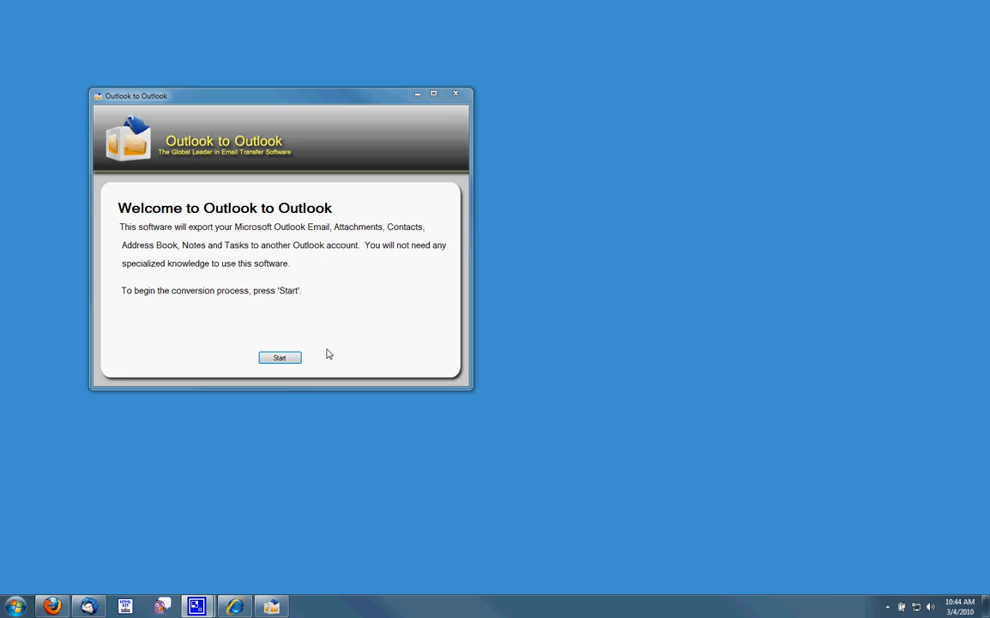
{"action": "mouse_move", "coordinate": [279, 359]}
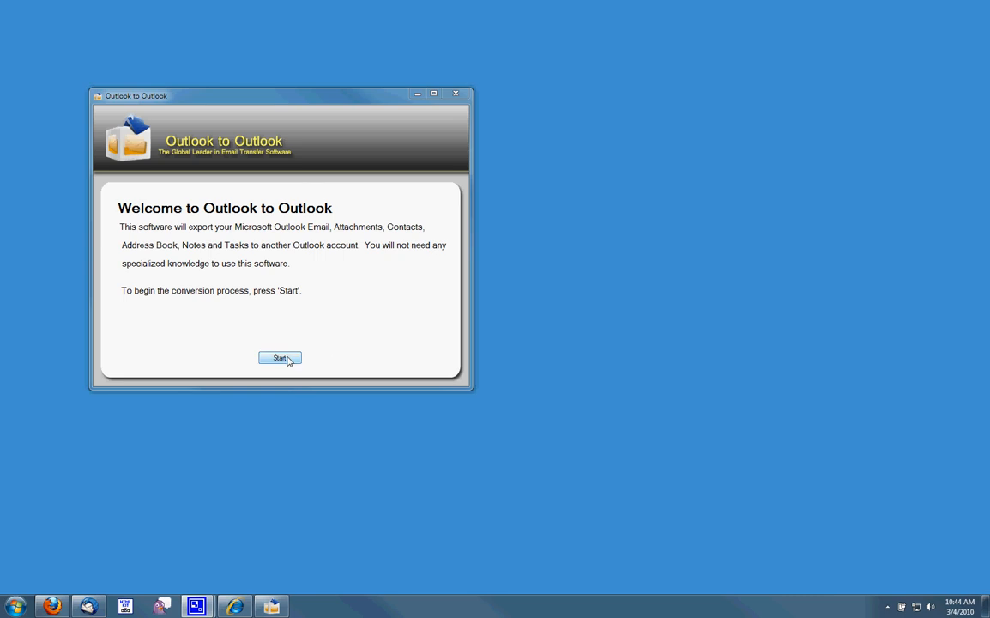
- Start the transfer, tick Personal Folders(2).pst for export and continue to Save Location
{"action": "left_click", "coordinate": [279, 358]}
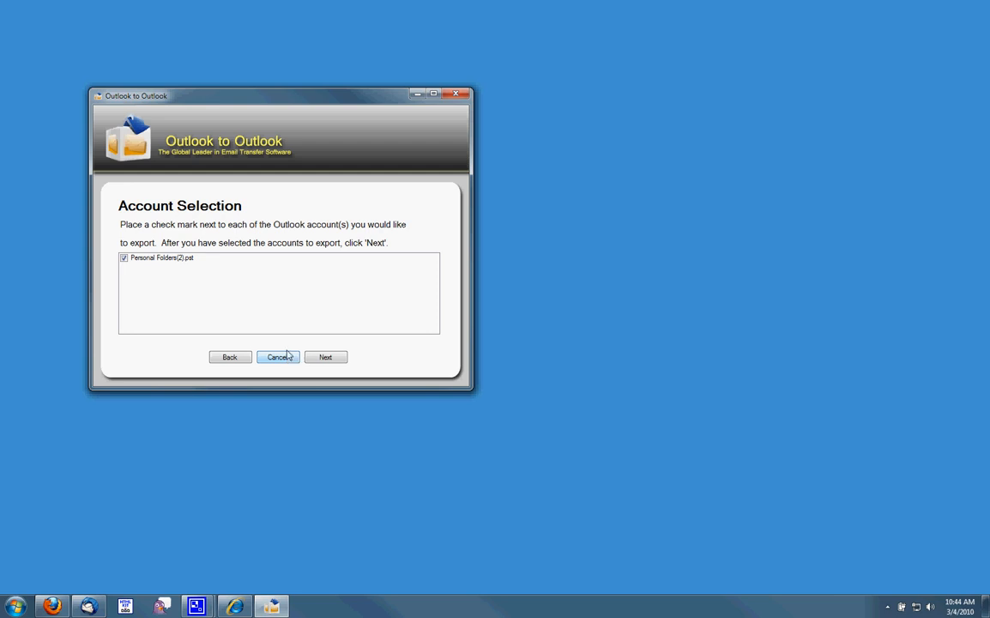
{"action": "mouse_move", "coordinate": [189, 273]}
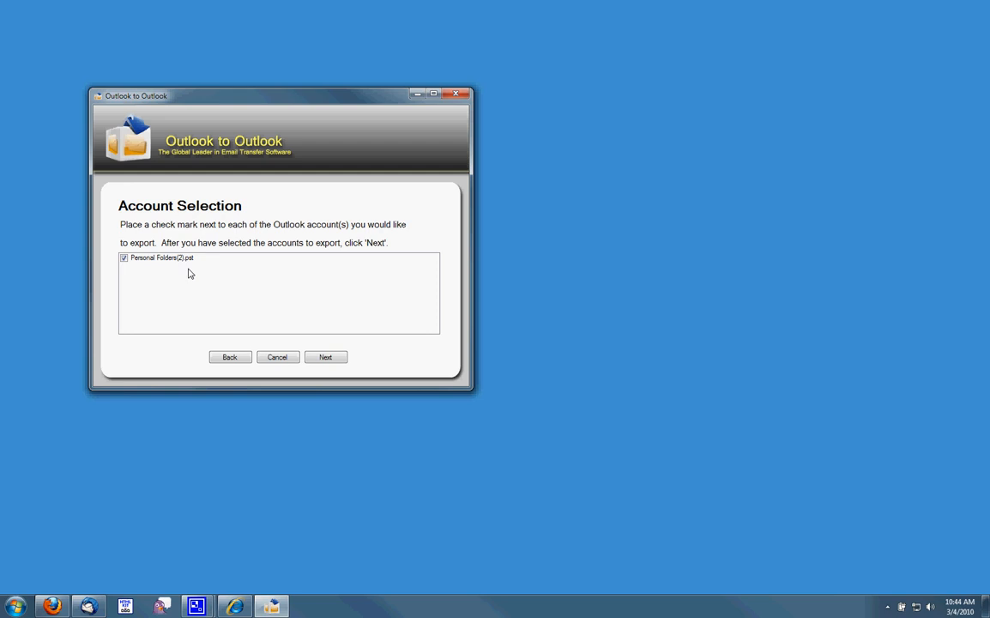
{"action": "mouse_move", "coordinate": [124, 268]}
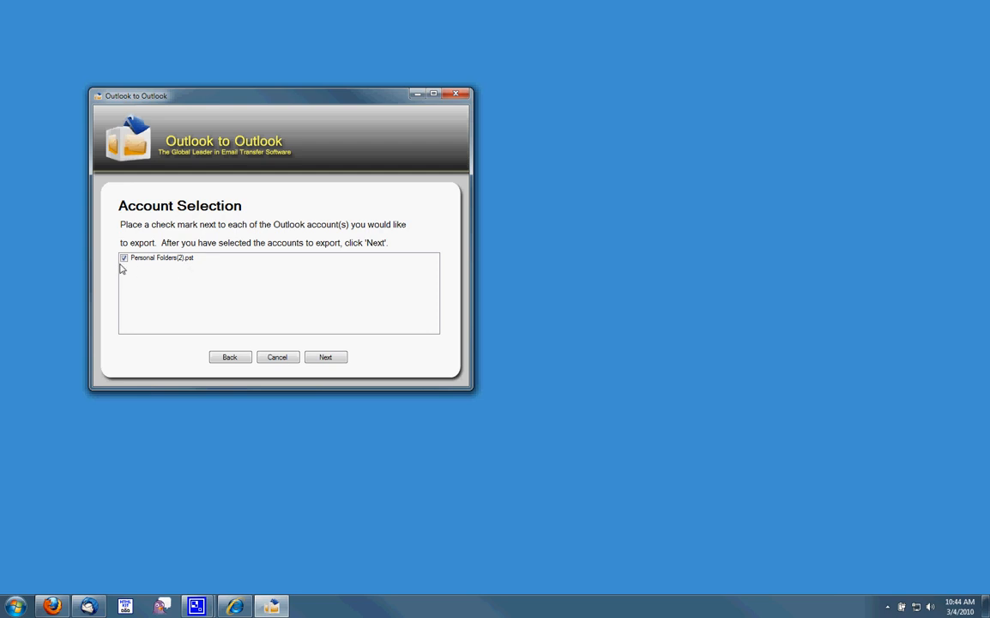
{"action": "left_click", "coordinate": [162, 258]}
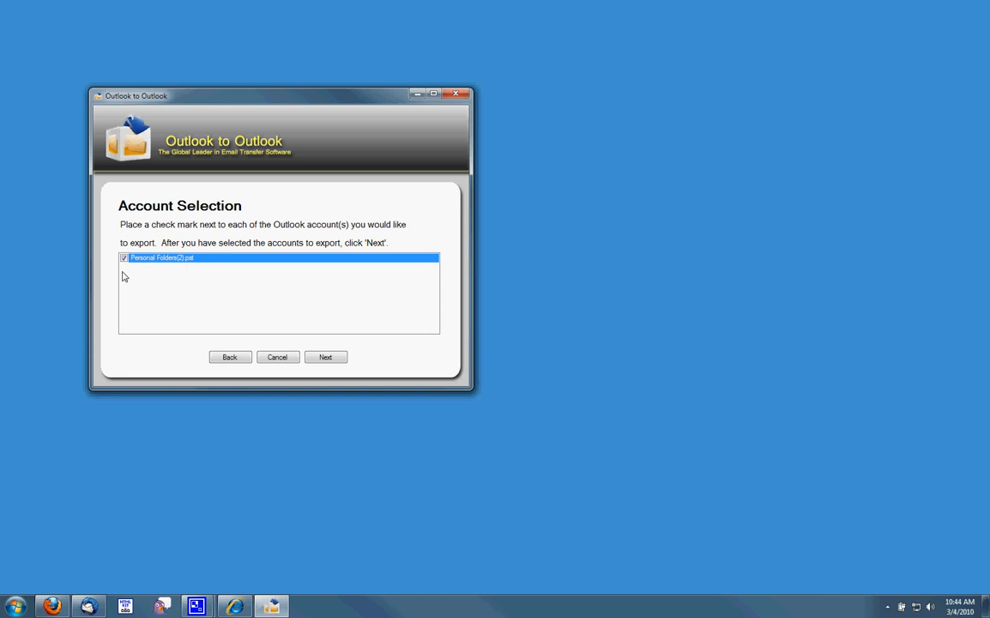
{"action": "left_click", "coordinate": [326, 357]}
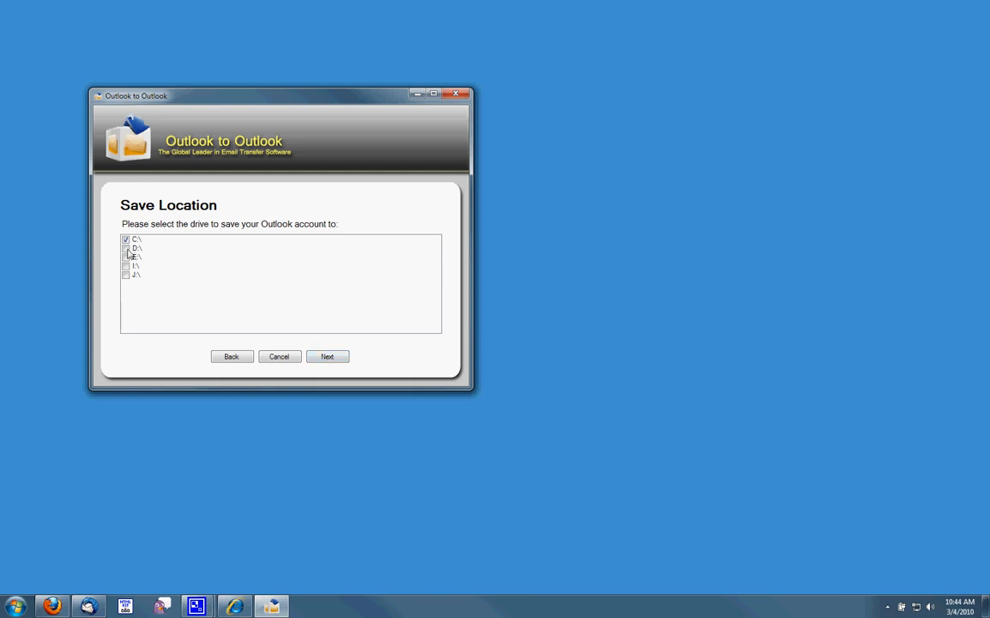
- Untick C:\ and choose the USB drive as the save location, reaching Ready to Begin
{"action": "left_click", "coordinate": [138, 249]}
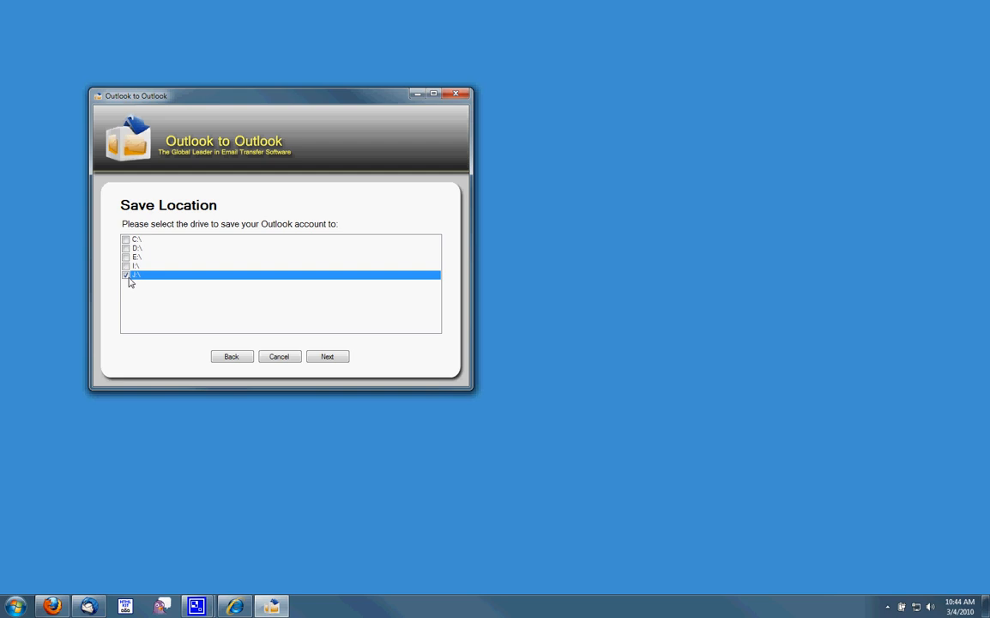
{"action": "left_click", "coordinate": [325, 355]}
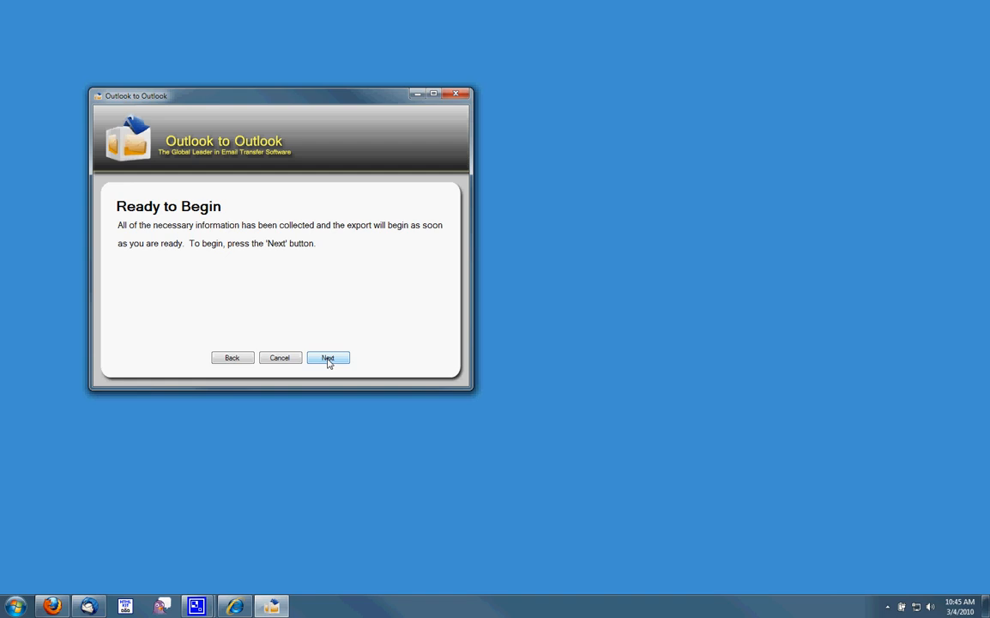
- Run the export of the account as PST files until Transfer Complete appears
{"action": "left_click", "coordinate": [328, 359]}
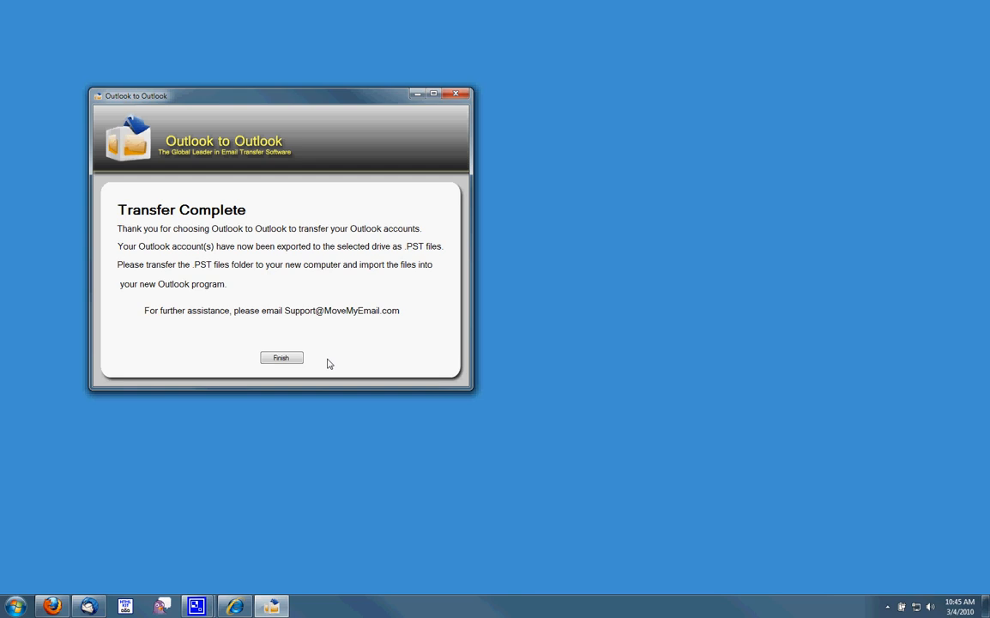
{"action": "mouse_move", "coordinate": [309, 364]}
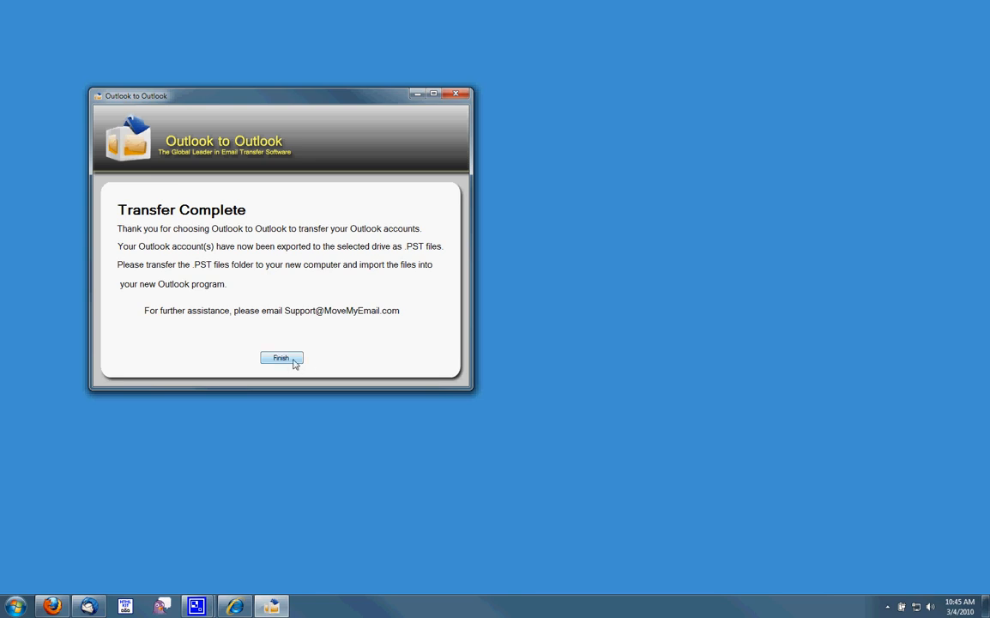
{"action": "mouse_move", "coordinate": [93, 400]}
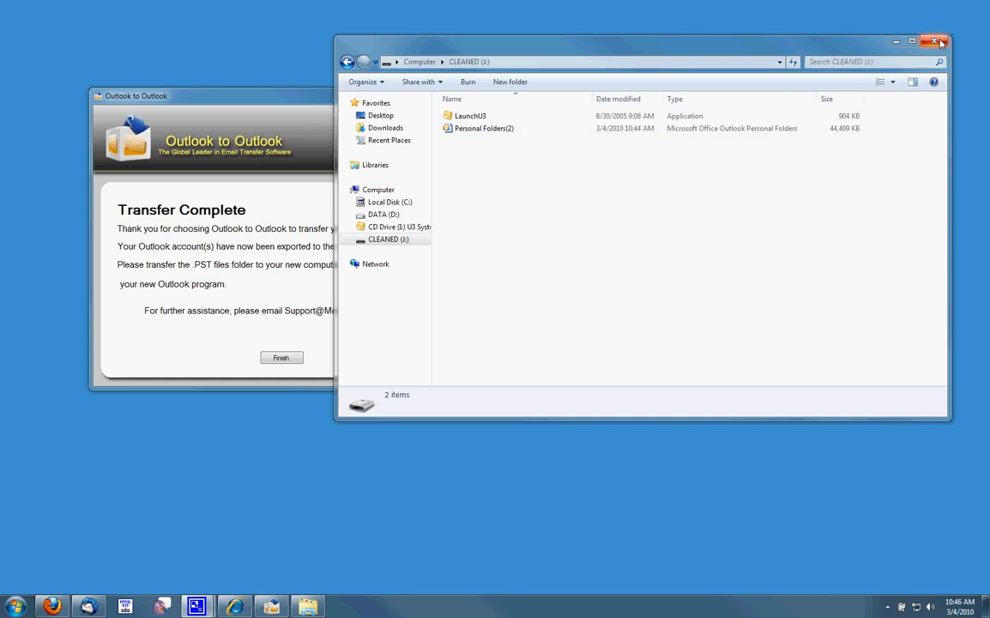
{"action": "left_click", "coordinate": [936, 41]}
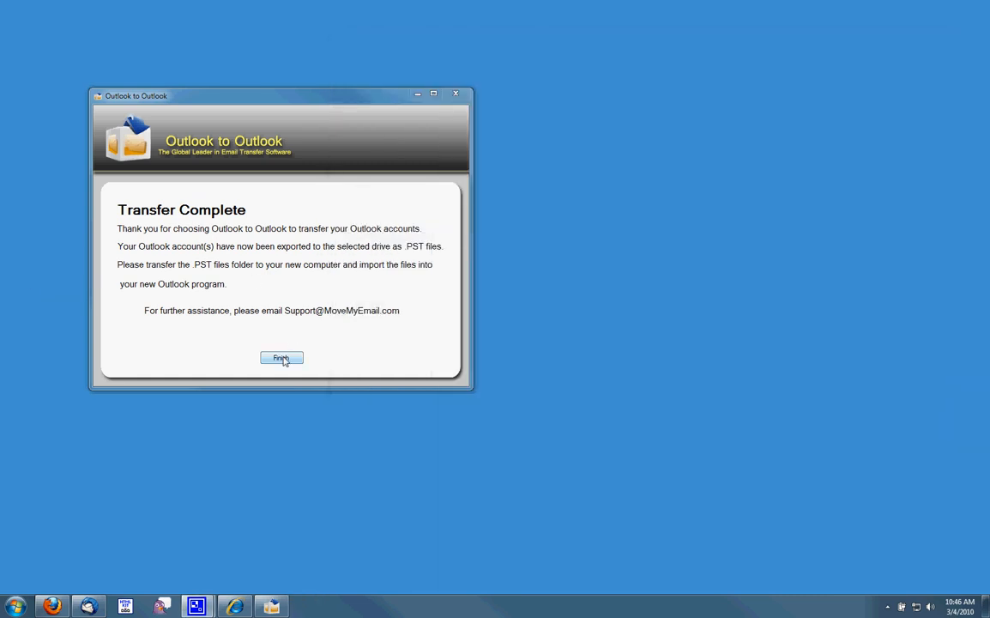
- Finish and close the transfer tool, then start Microsoft Outlook from the taskbar
{"action": "left_click", "coordinate": [281, 359]}
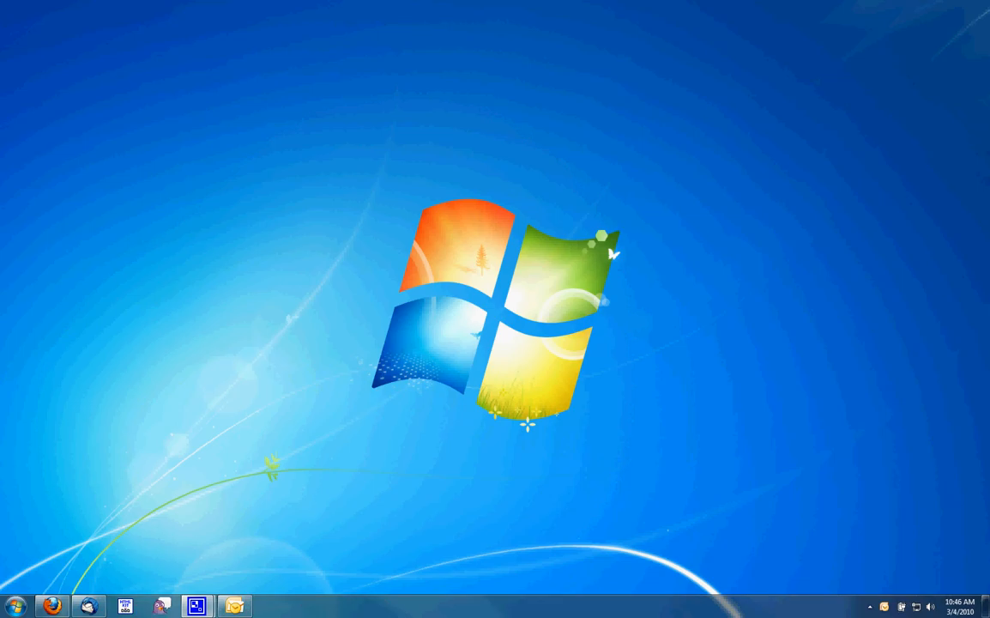
{"action": "mouse_move", "coordinate": [148, 277]}
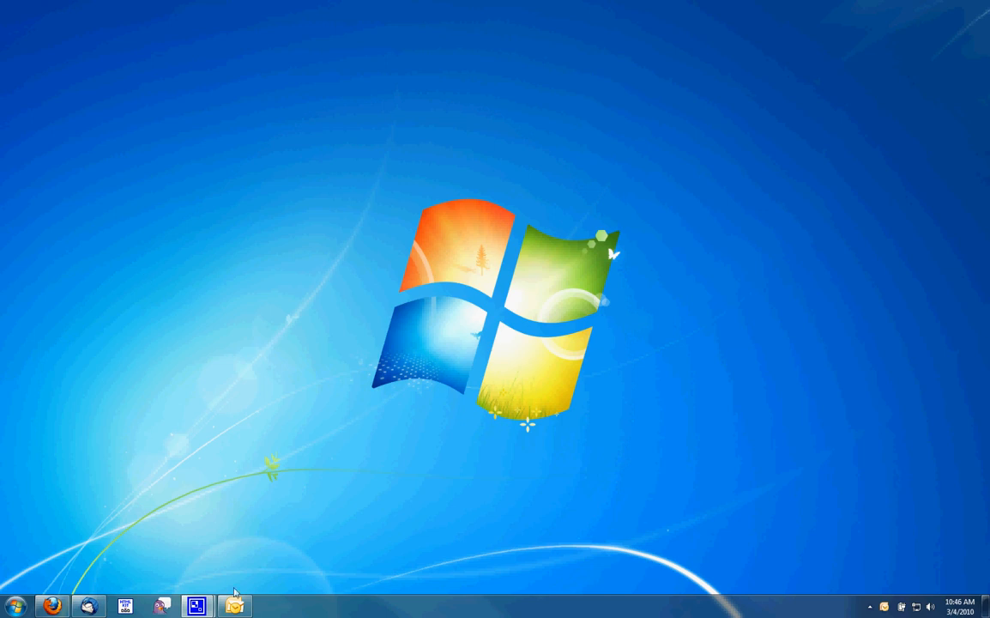
{"action": "left_click", "coordinate": [233, 604]}
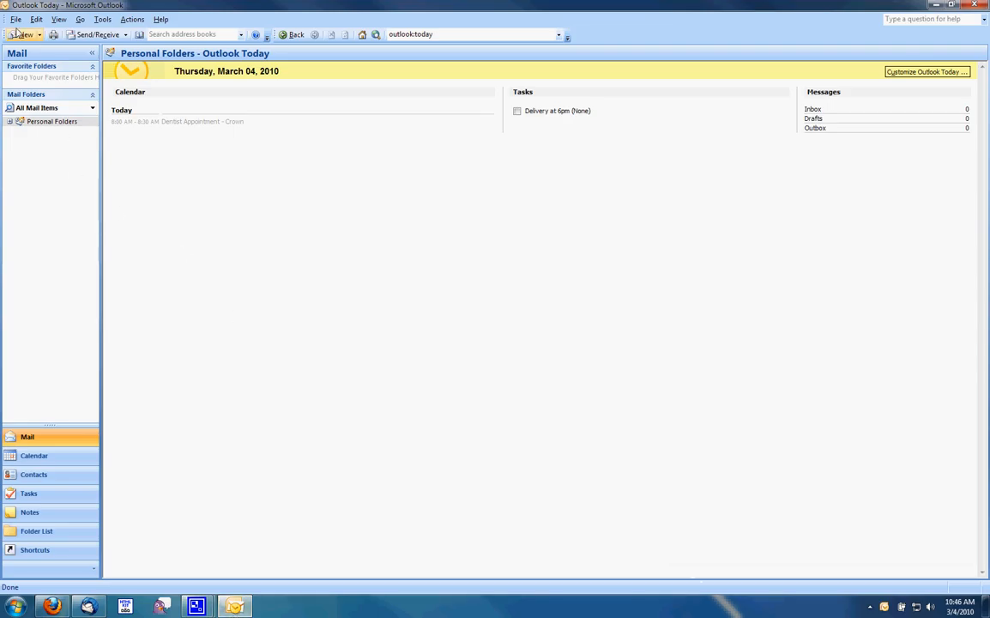
- Begin Import and Export, choosing Import from another program or file as a Personal Folder File (.pst)
{"action": "left_click", "coordinate": [15, 19]}
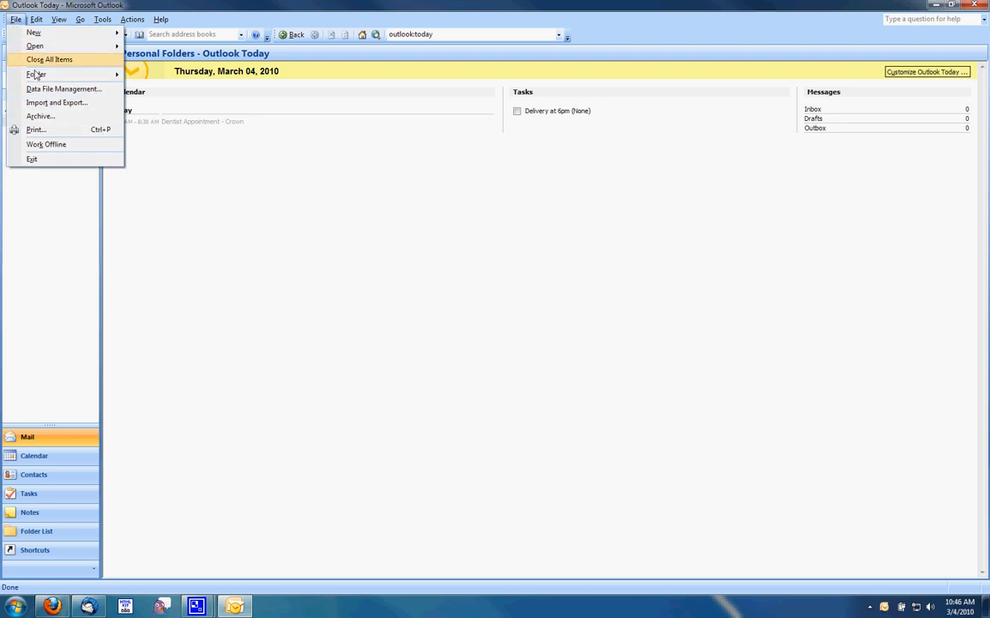
{"action": "mouse_move", "coordinate": [56, 103]}
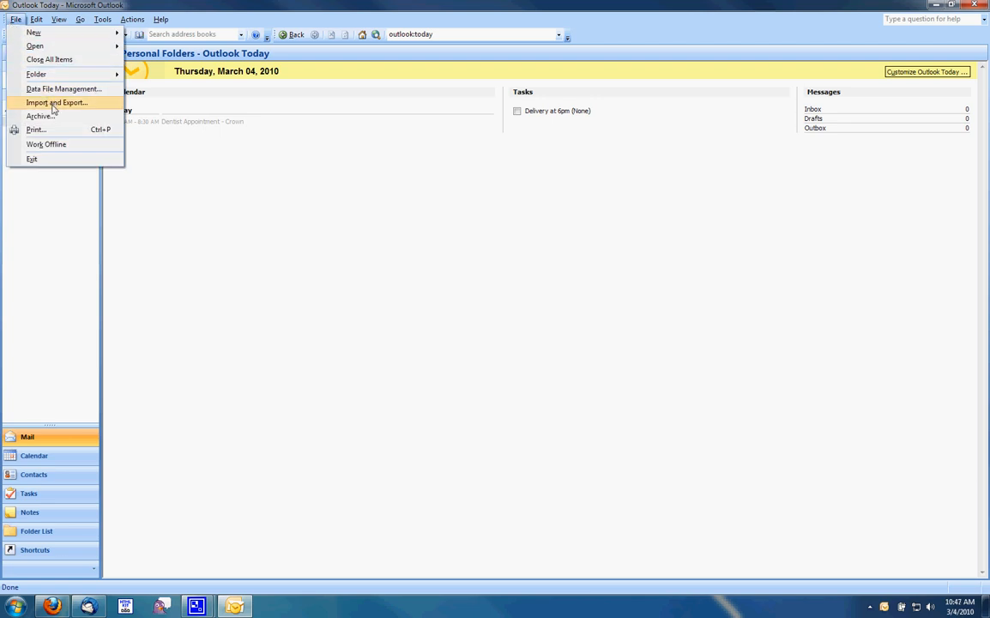
{"action": "left_click", "coordinate": [57, 103]}
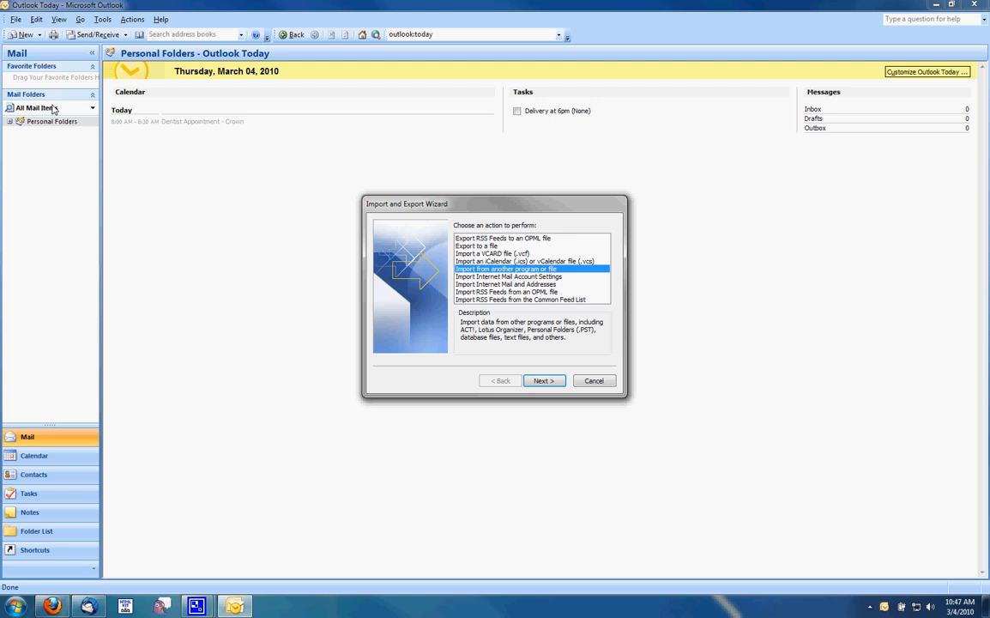
{"action": "mouse_move", "coordinate": [453, 283]}
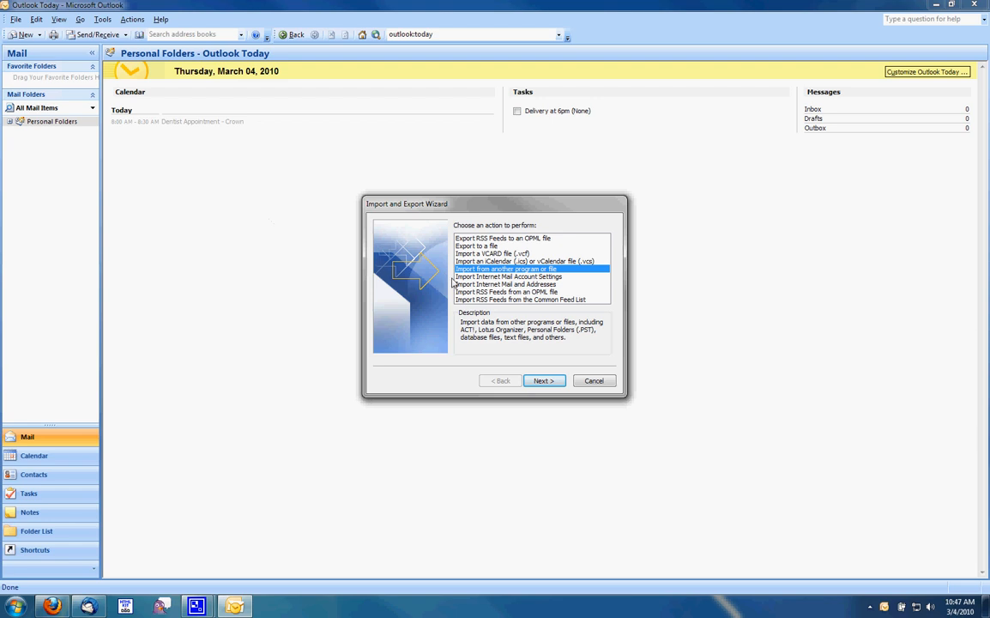
{"action": "mouse_move", "coordinate": [541, 361]}
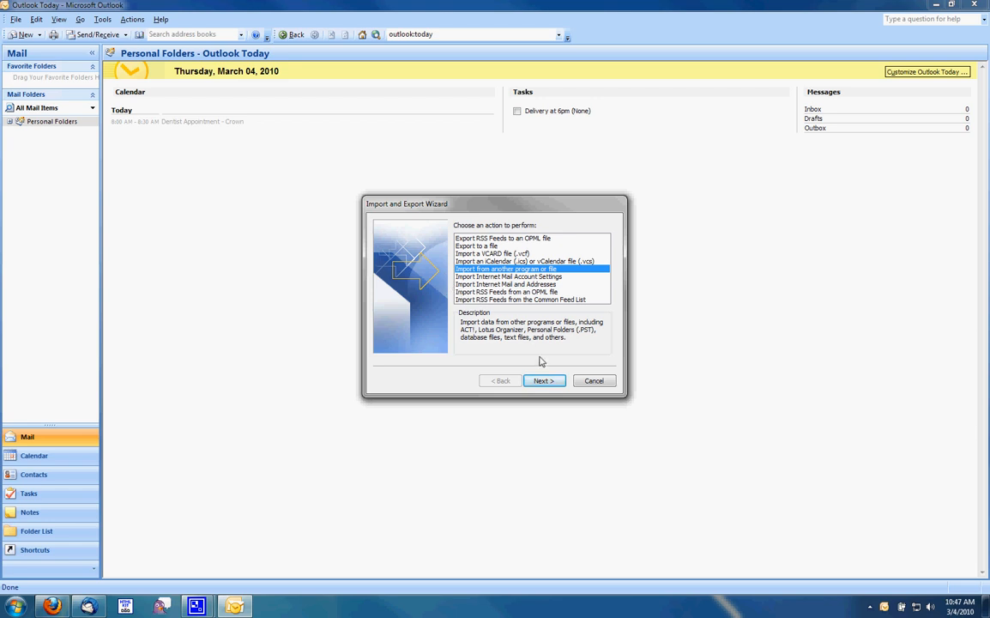
{"action": "mouse_move", "coordinate": [544, 381]}
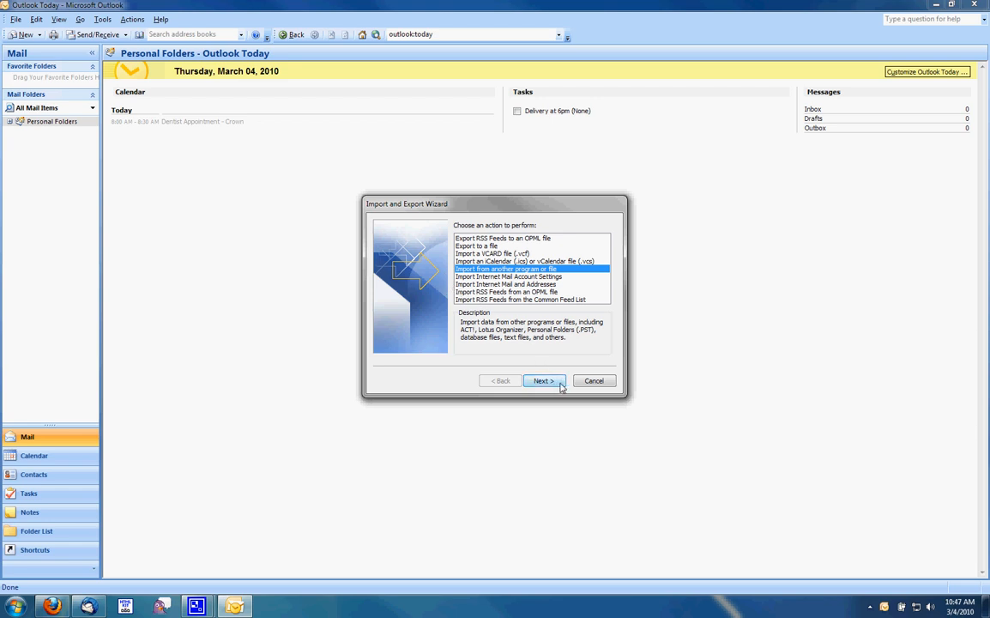
{"action": "left_click", "coordinate": [542, 381]}
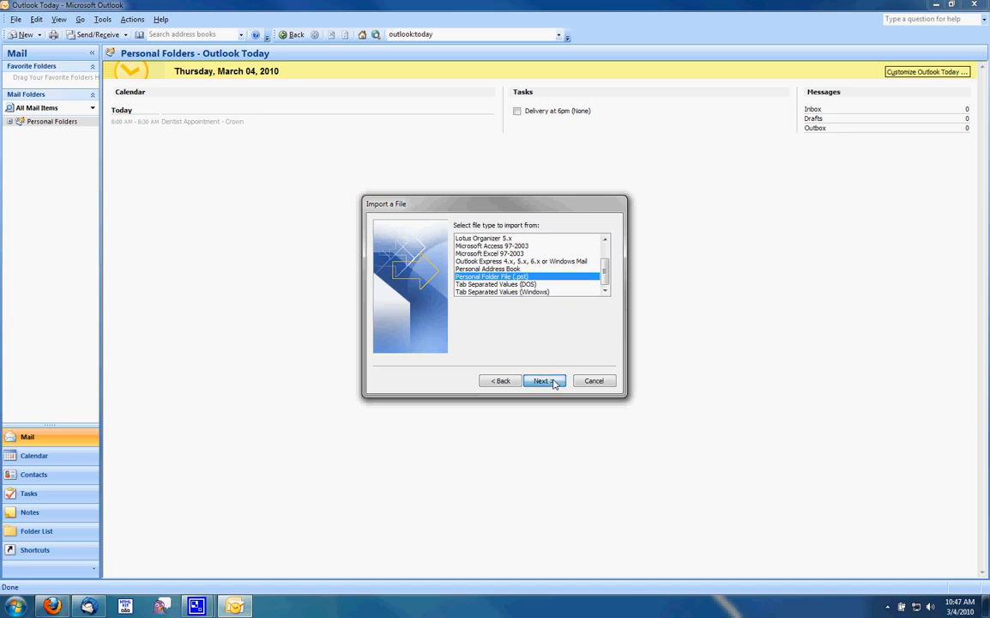
{"action": "left_click", "coordinate": [542, 381]}
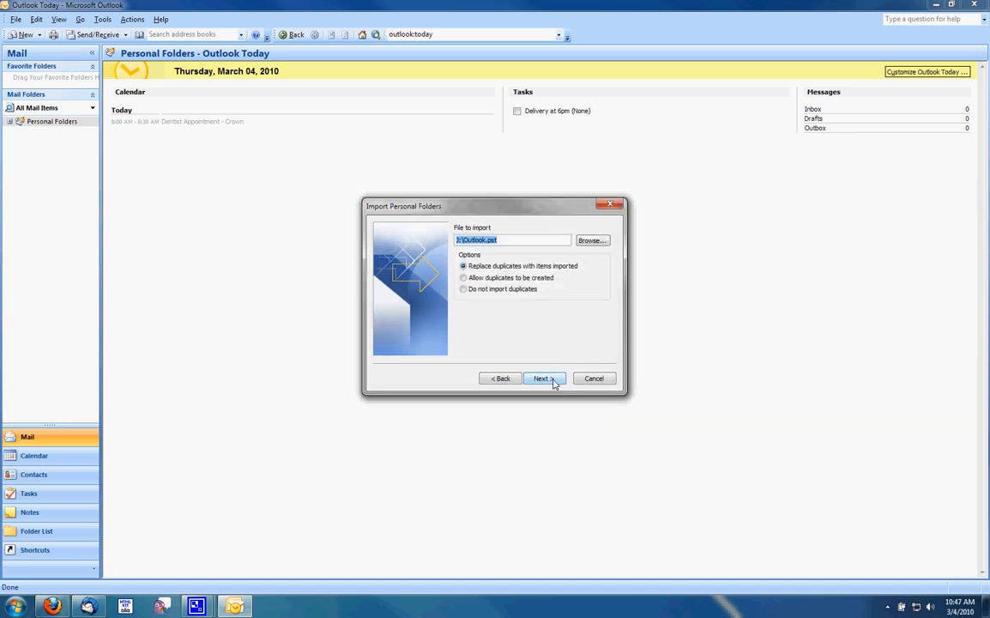
{"action": "mouse_move", "coordinate": [597, 240]}
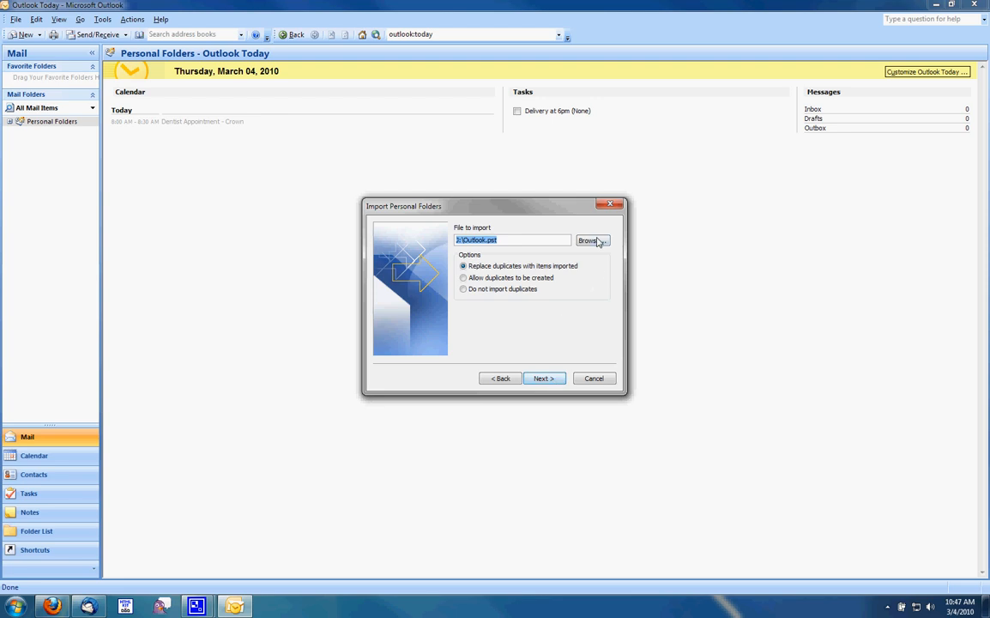
- Browse to the CLEANED (I:) USB drive and select Personal Folders(2).pst as the import file
{"action": "left_click", "coordinate": [590, 240]}
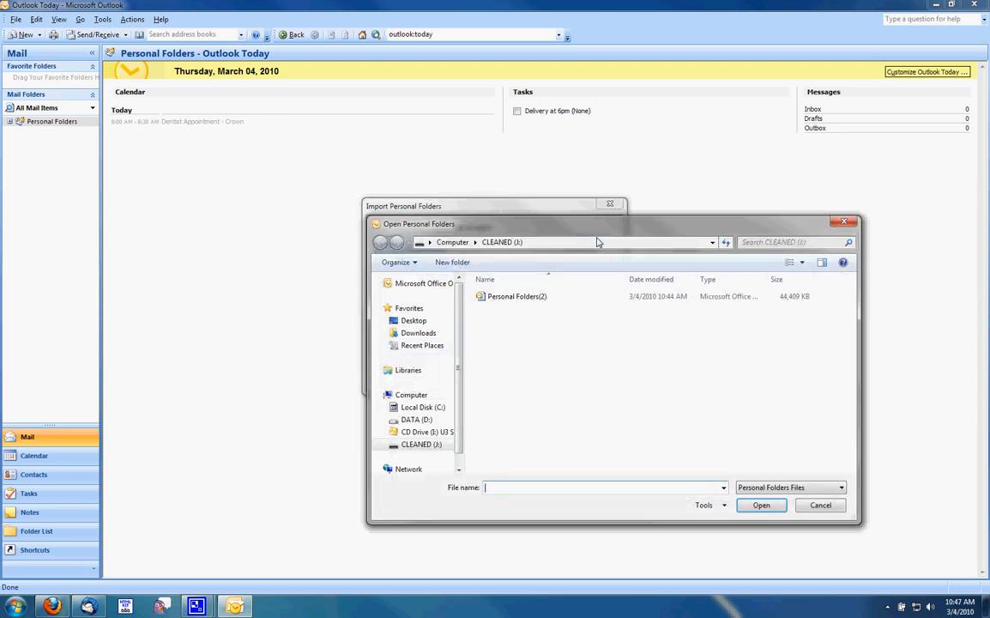
{"action": "left_click", "coordinate": [453, 242]}
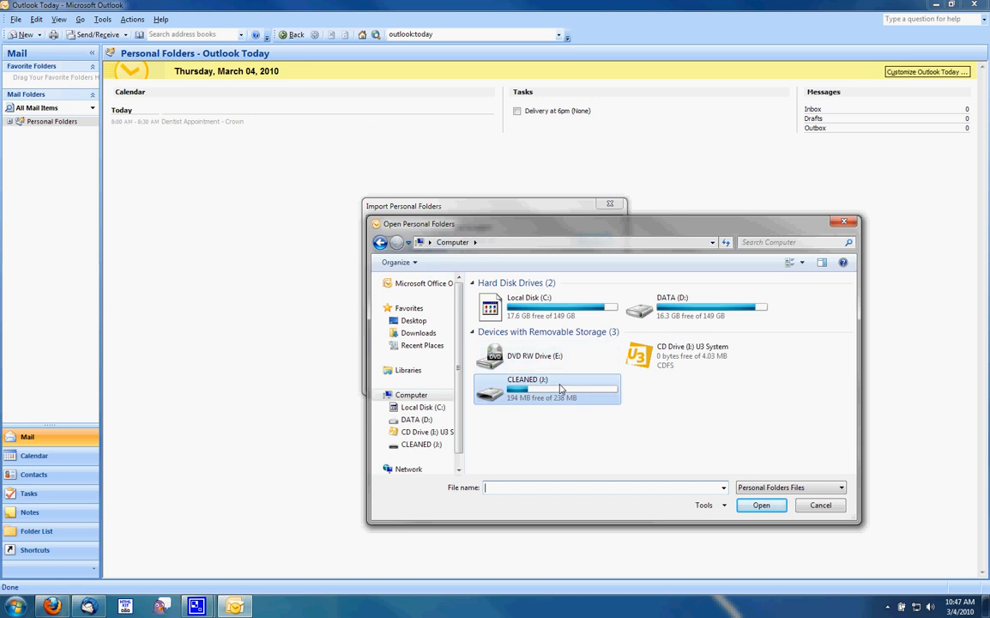
{"action": "double_click", "coordinate": [546, 388]}
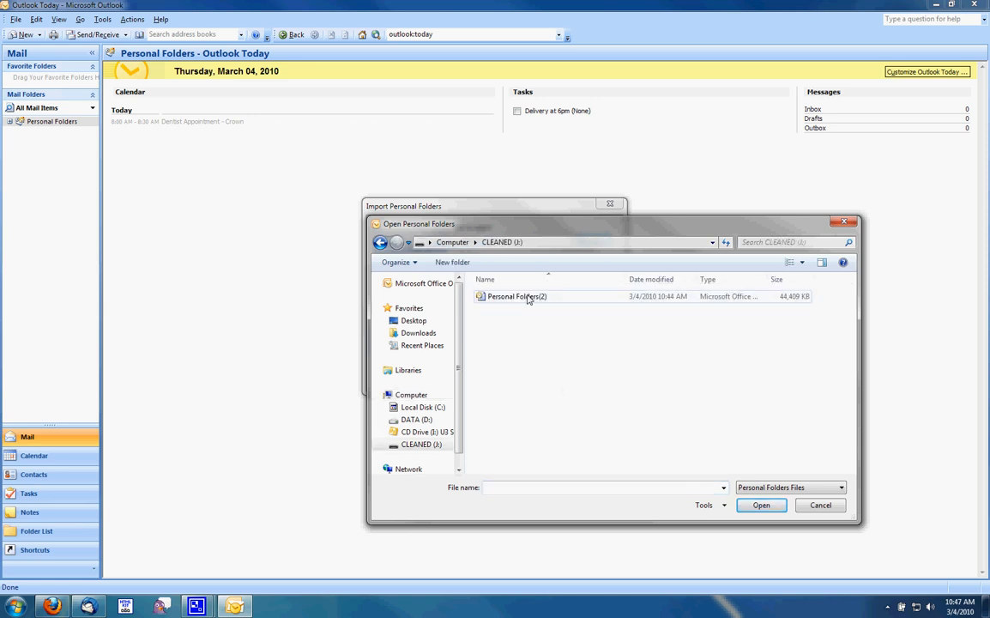
{"action": "mouse_move", "coordinate": [515, 295]}
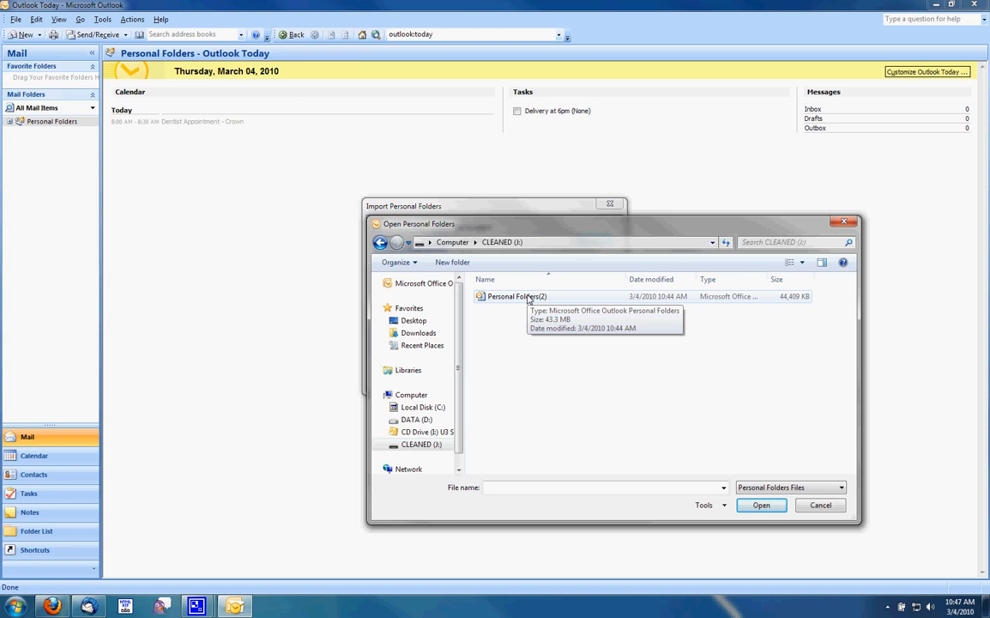
{"action": "mouse_move", "coordinate": [598, 353]}
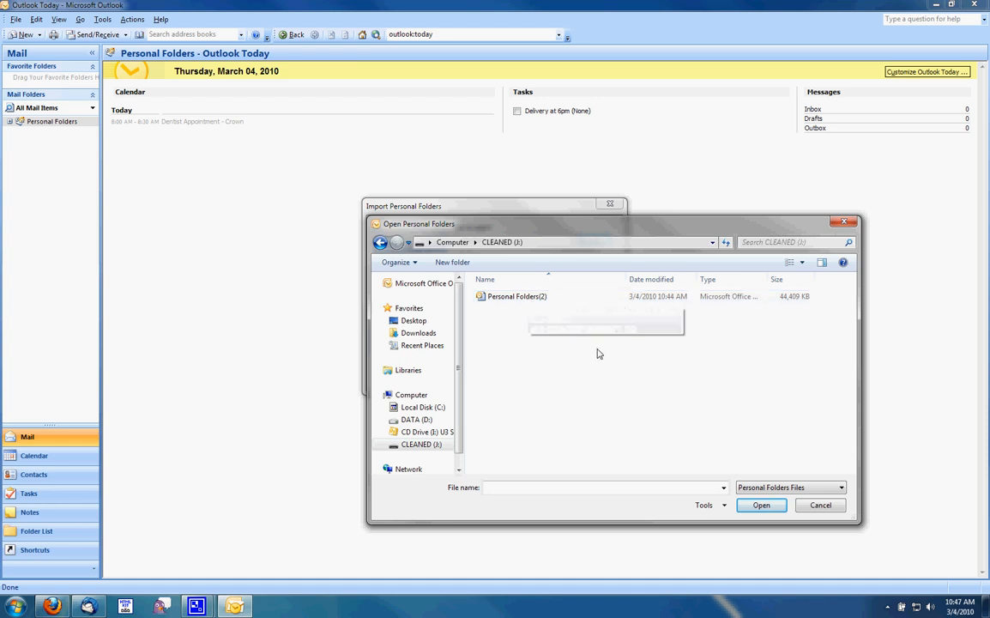
{"action": "mouse_move", "coordinate": [518, 332]}
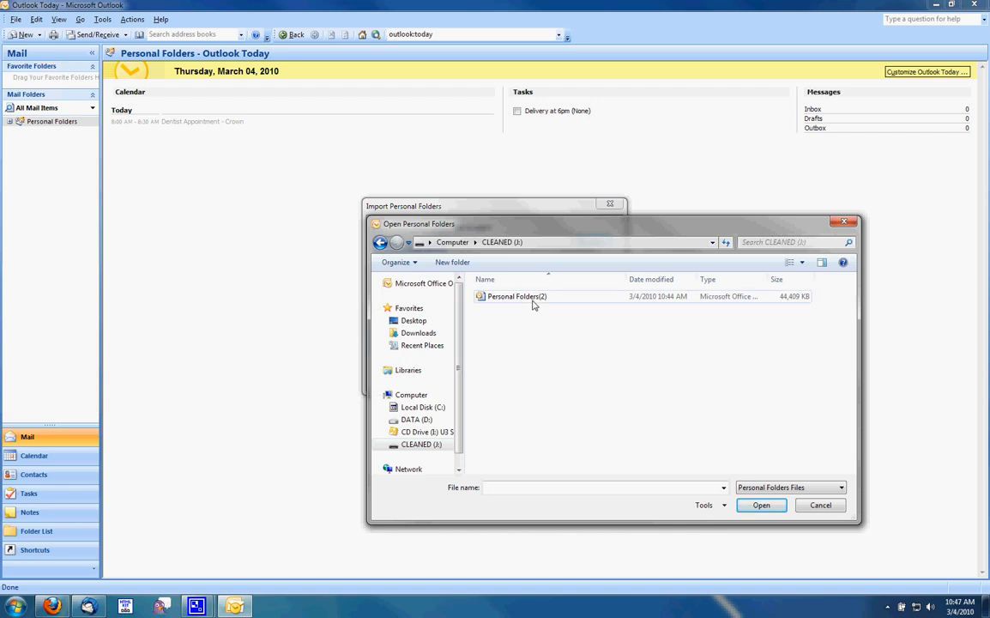
{"action": "left_click", "coordinate": [516, 295]}
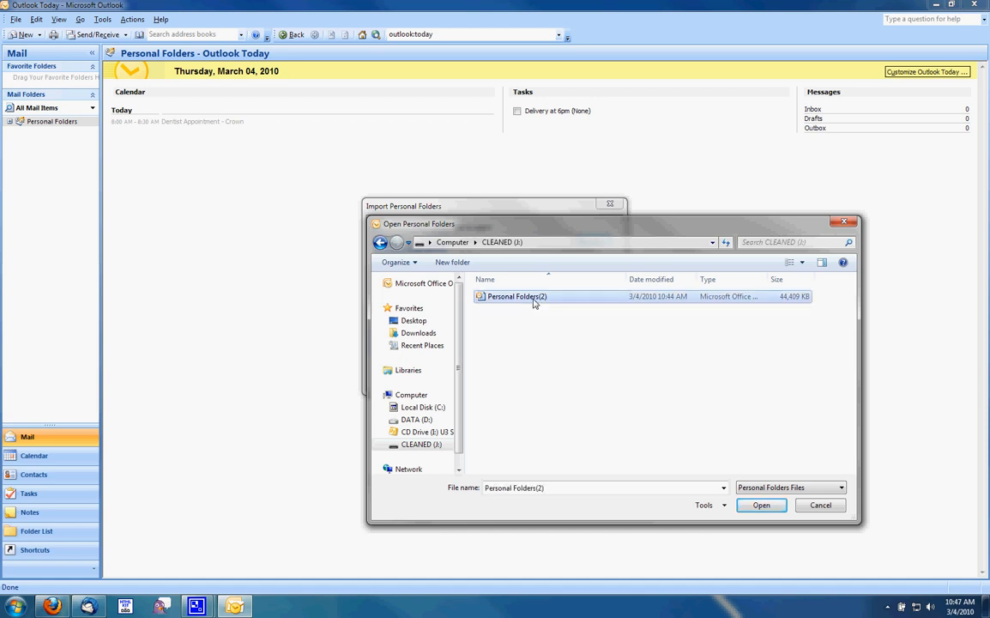
{"action": "left_click", "coordinate": [762, 505]}
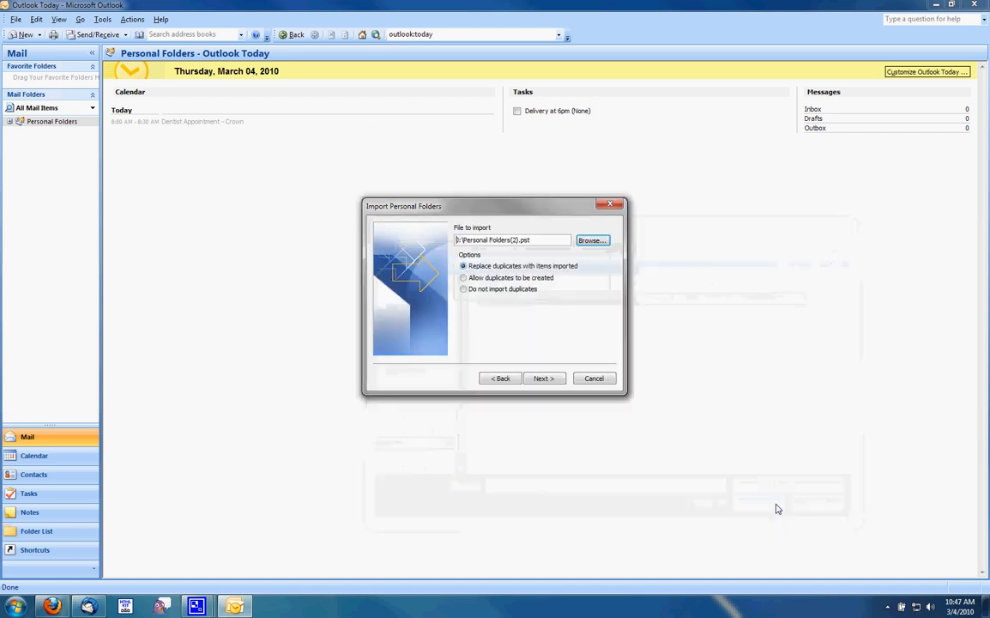
{"action": "mouse_move", "coordinate": [528, 321]}
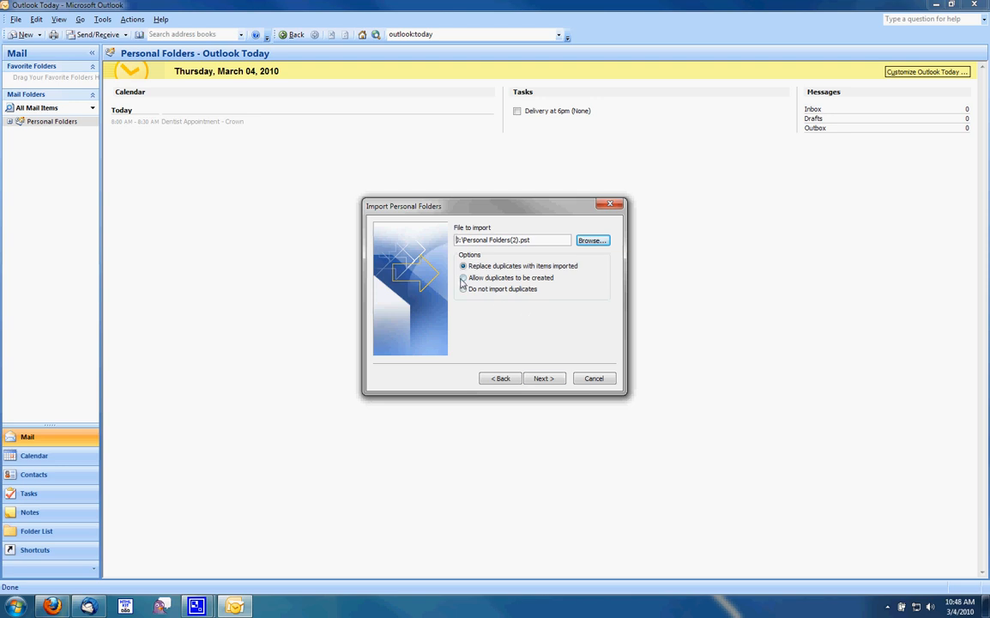
- Keep Replace duplicates with items imported, include subfolders into Personal Folders, and finish the import
{"action": "left_click", "coordinate": [463, 278]}
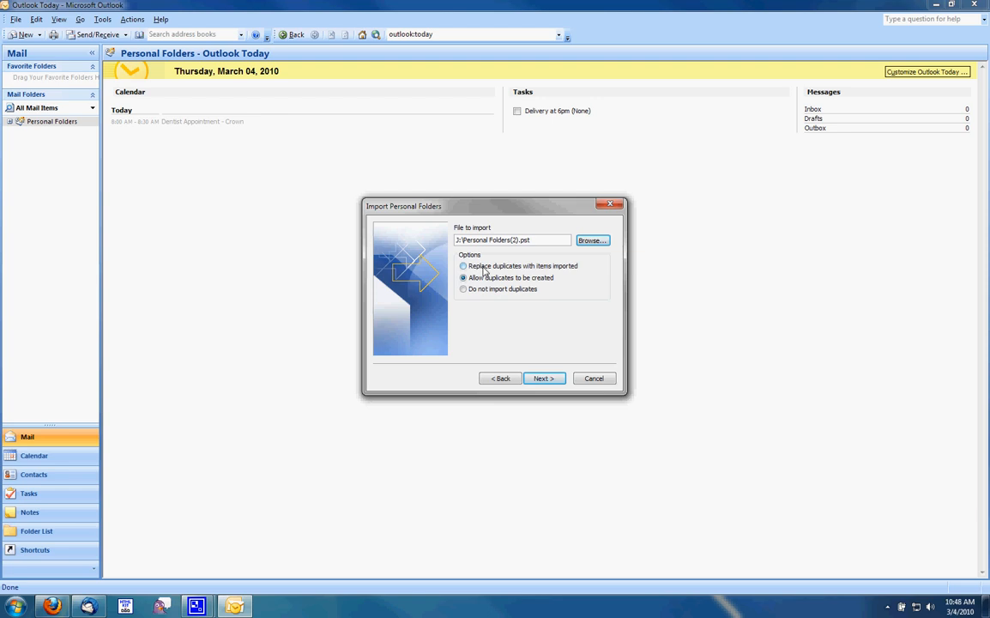
{"action": "left_click", "coordinate": [463, 264]}
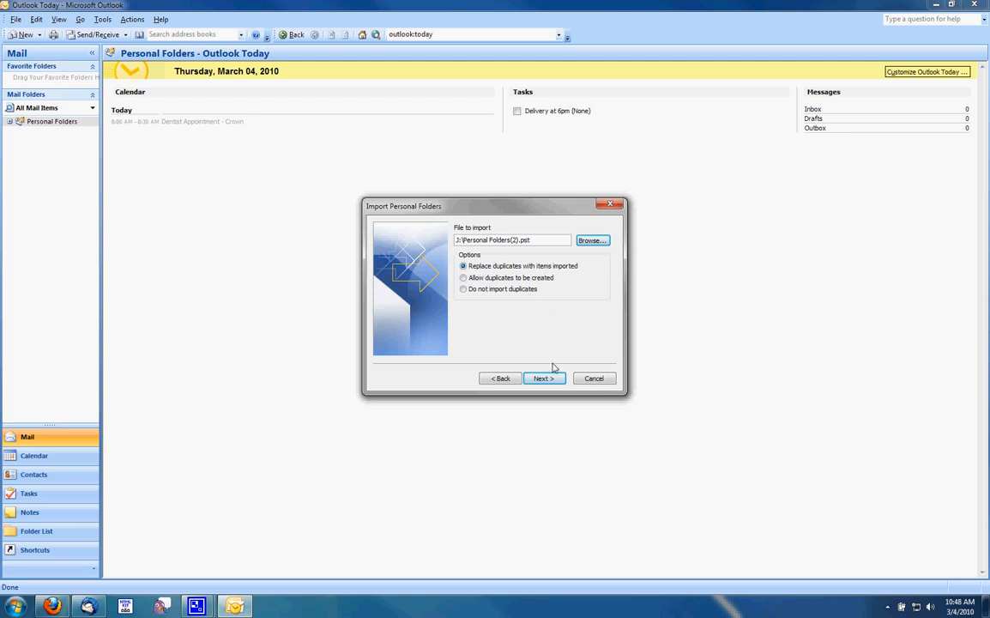
{"action": "left_click", "coordinate": [542, 379]}
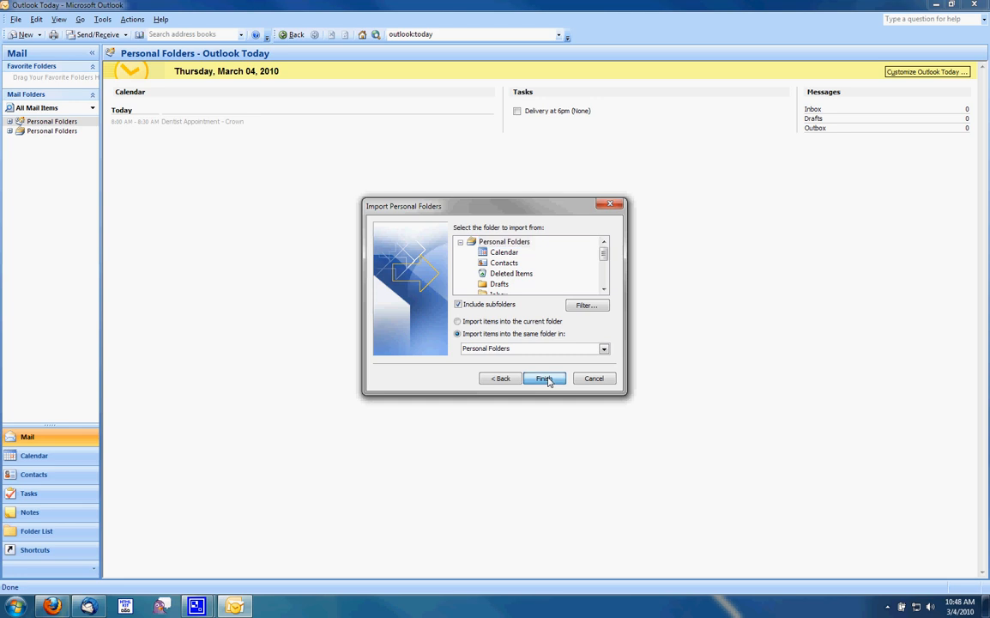
{"action": "left_click", "coordinate": [544, 379]}
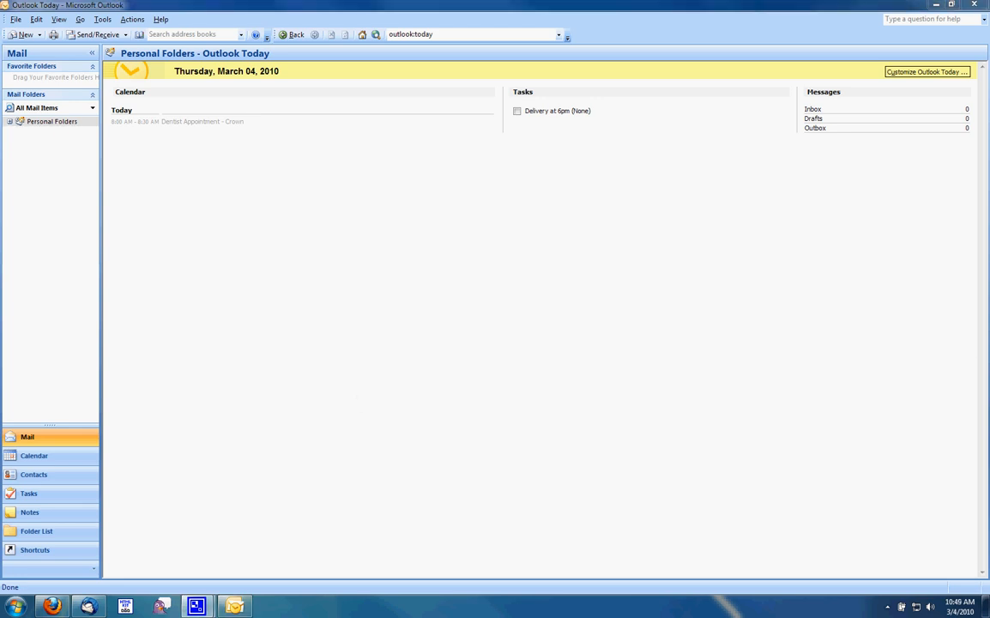
{"action": "mouse_move", "coordinate": [96, 163]}
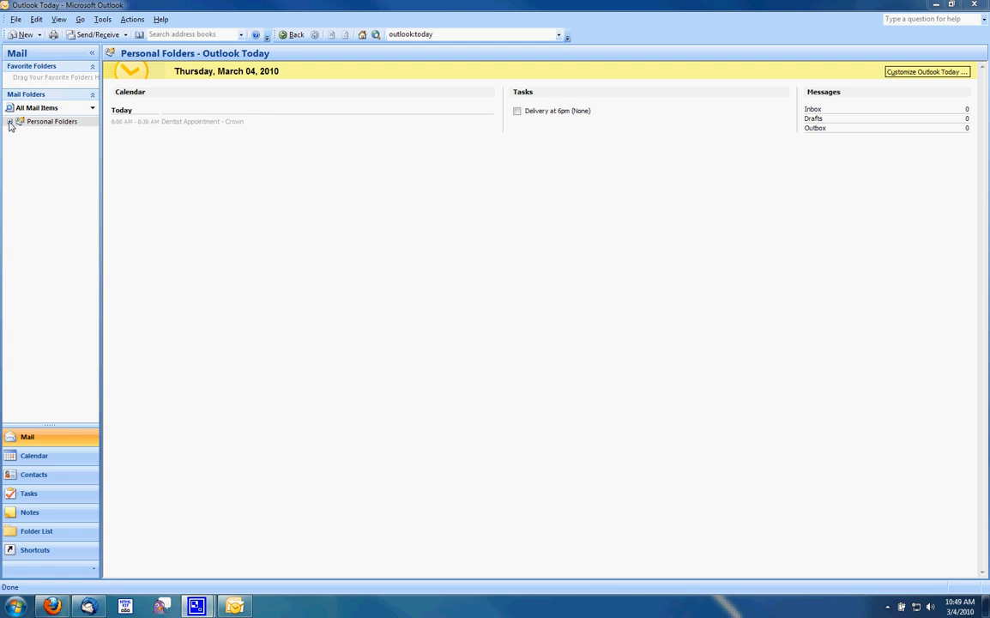
- Expand Personal Folders and view the imported Inbox emails, checking Notes and returning to Mail
{"action": "left_click", "coordinate": [10, 120]}
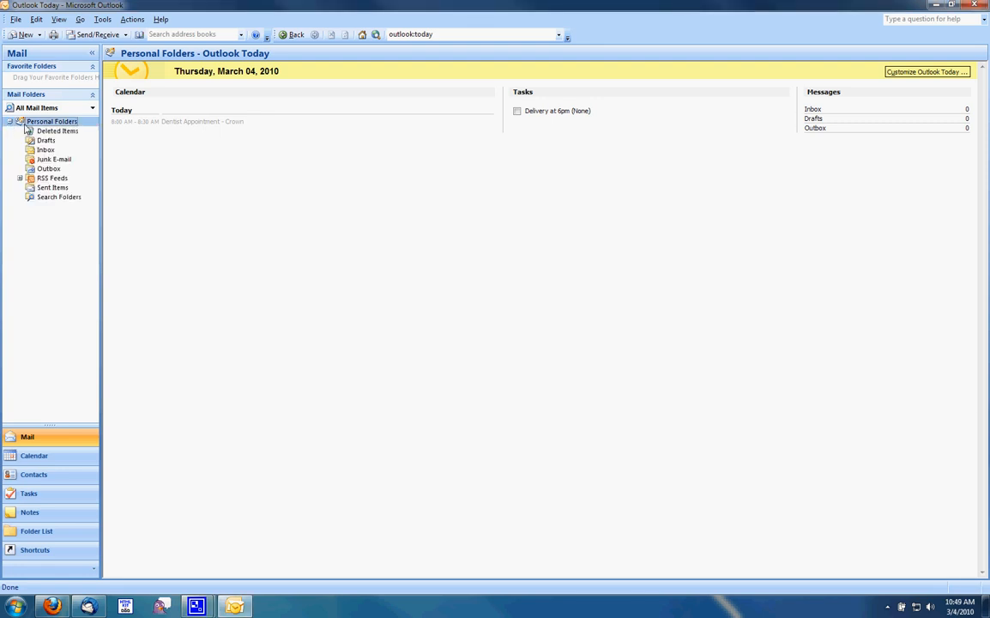
{"action": "left_click", "coordinate": [45, 149]}
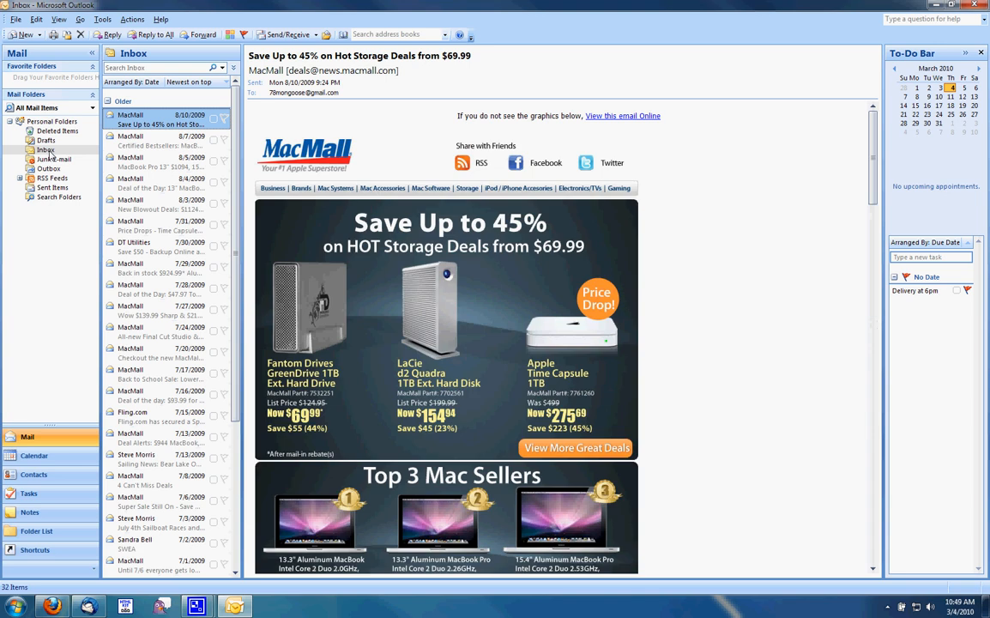
{"action": "mouse_move", "coordinate": [69, 166]}
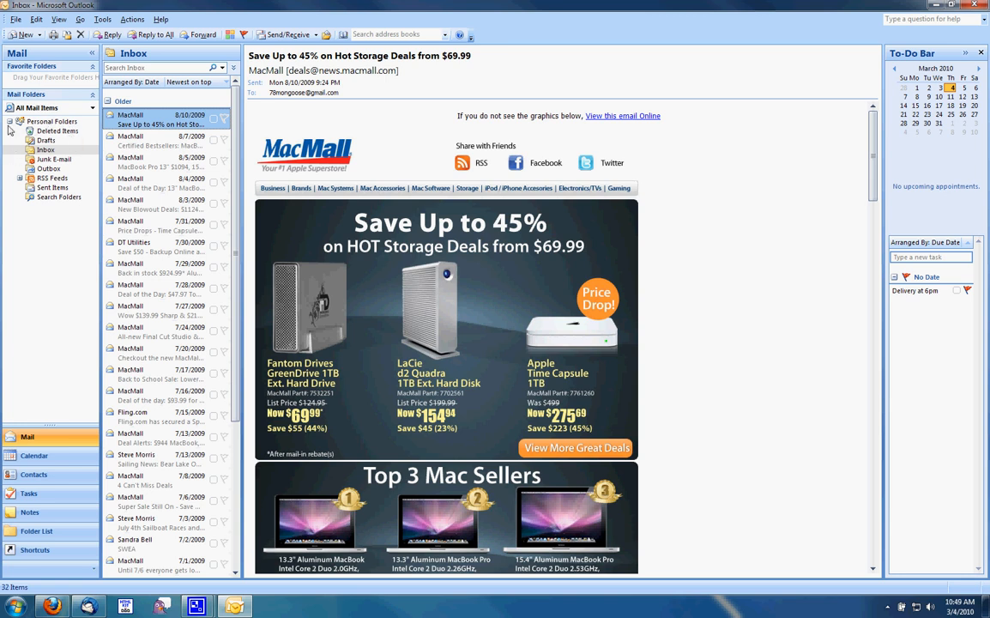
{"action": "left_click", "coordinate": [51, 120]}
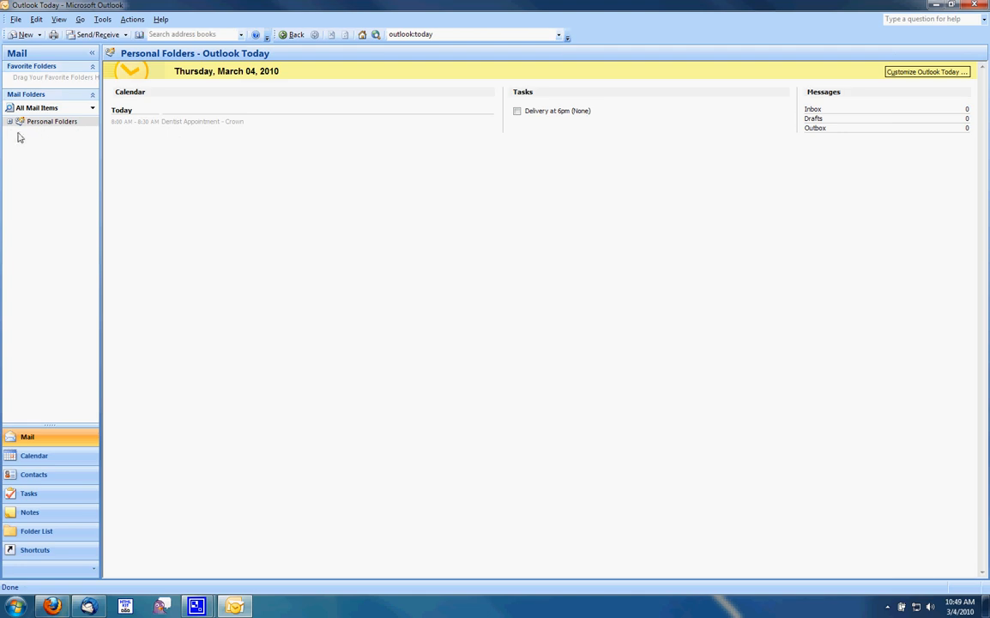
{"action": "left_click", "coordinate": [11, 120]}
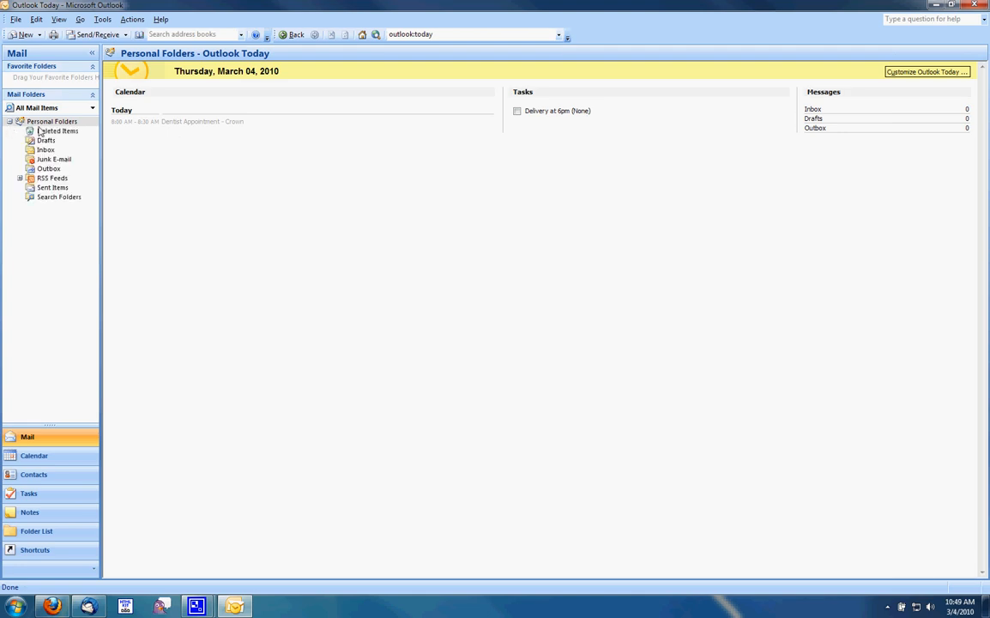
{"action": "left_click", "coordinate": [45, 149]}
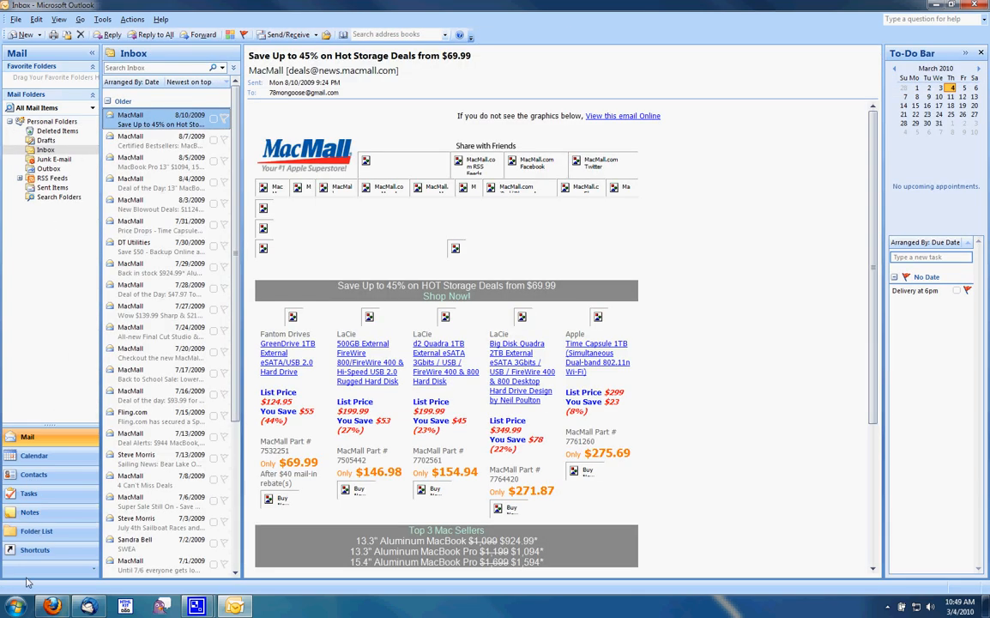
{"action": "left_click", "coordinate": [29, 511]}
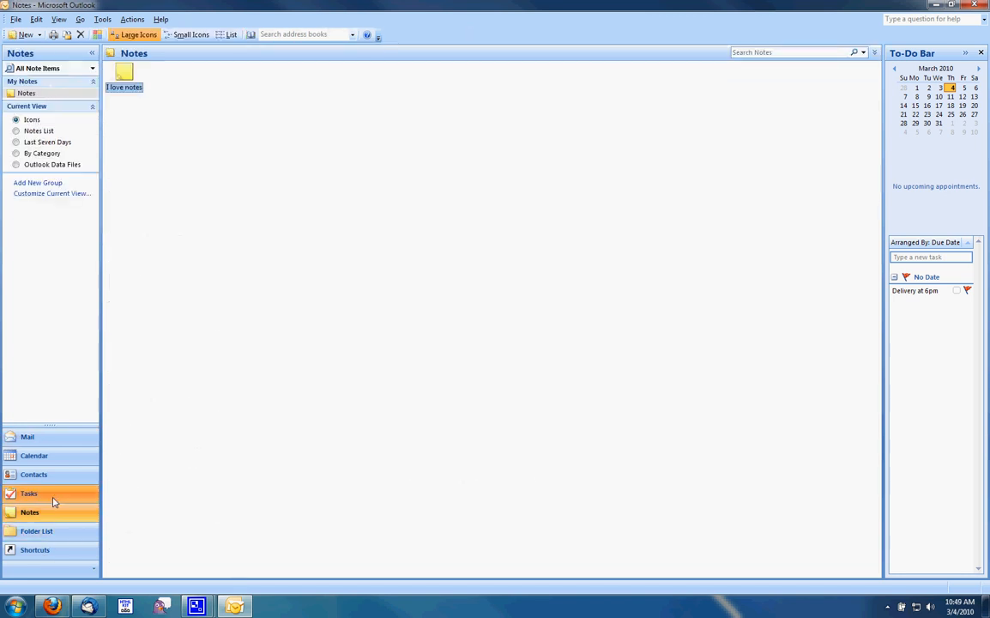
{"action": "left_click", "coordinate": [28, 438]}
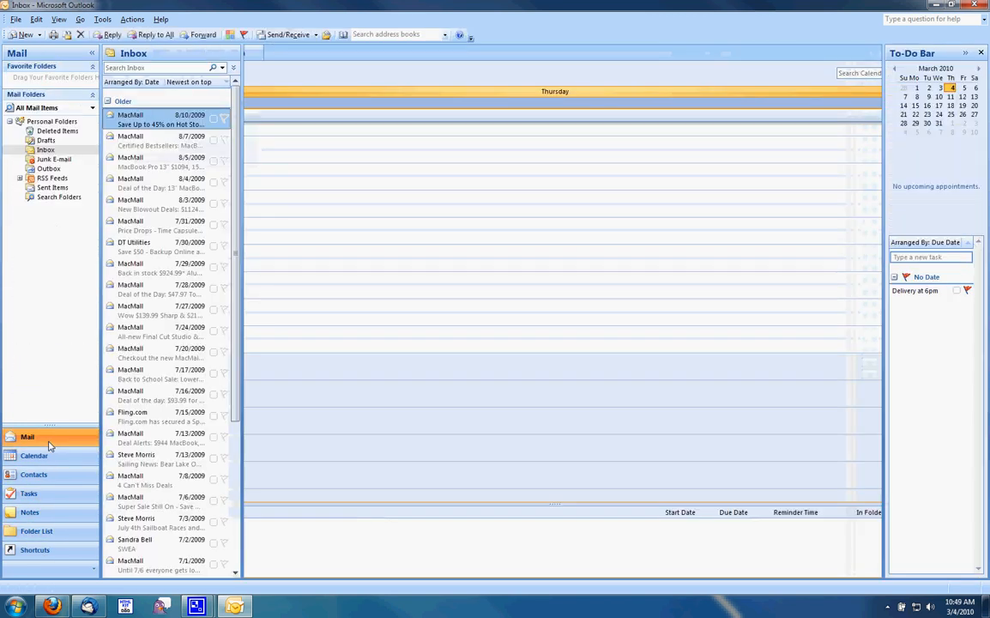
{"action": "left_click", "coordinate": [158, 120]}
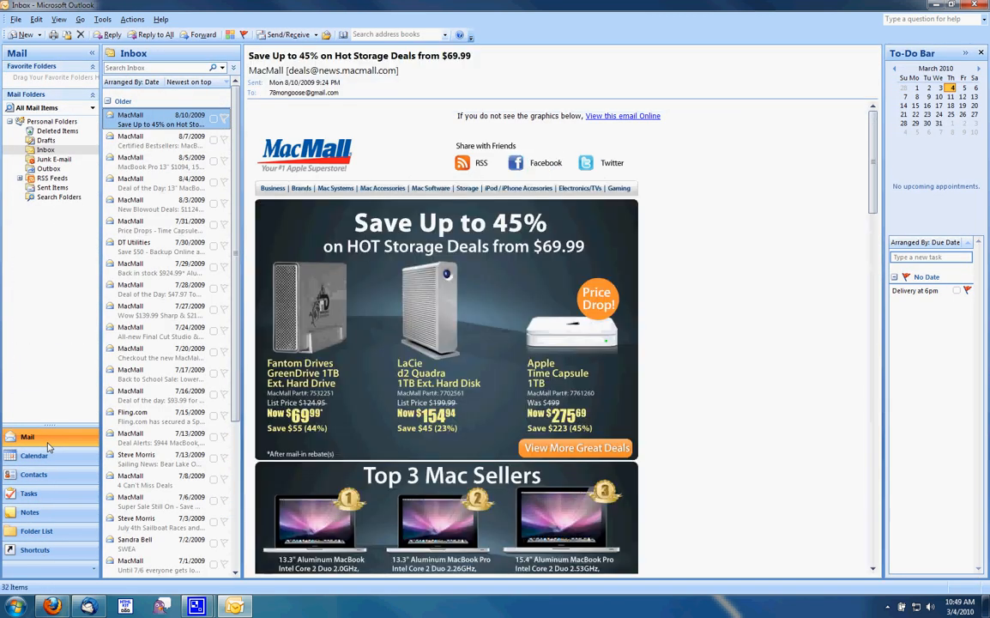
{"action": "mouse_move", "coordinate": [61, 412]}
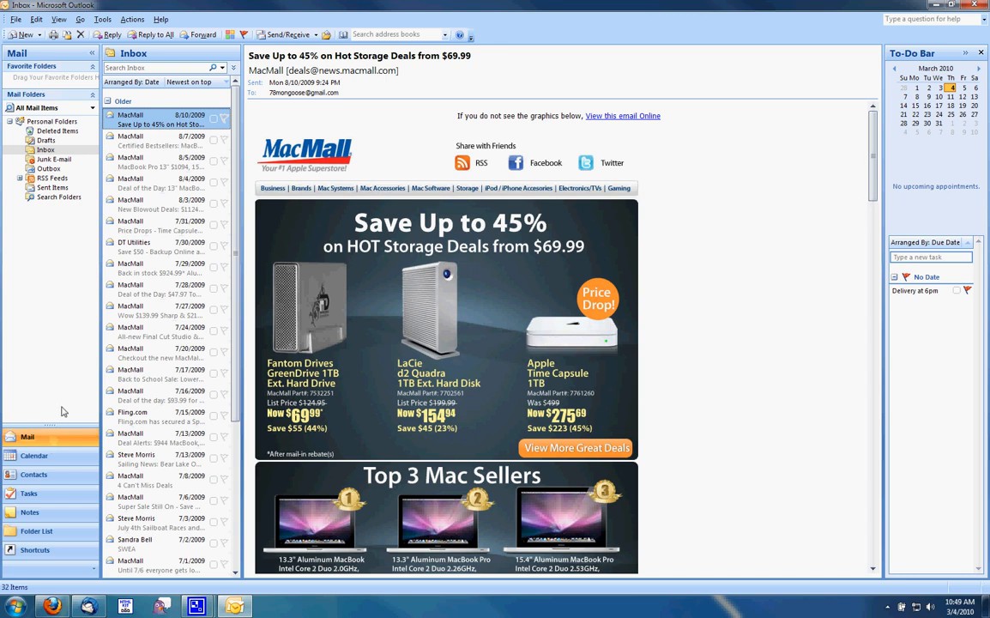